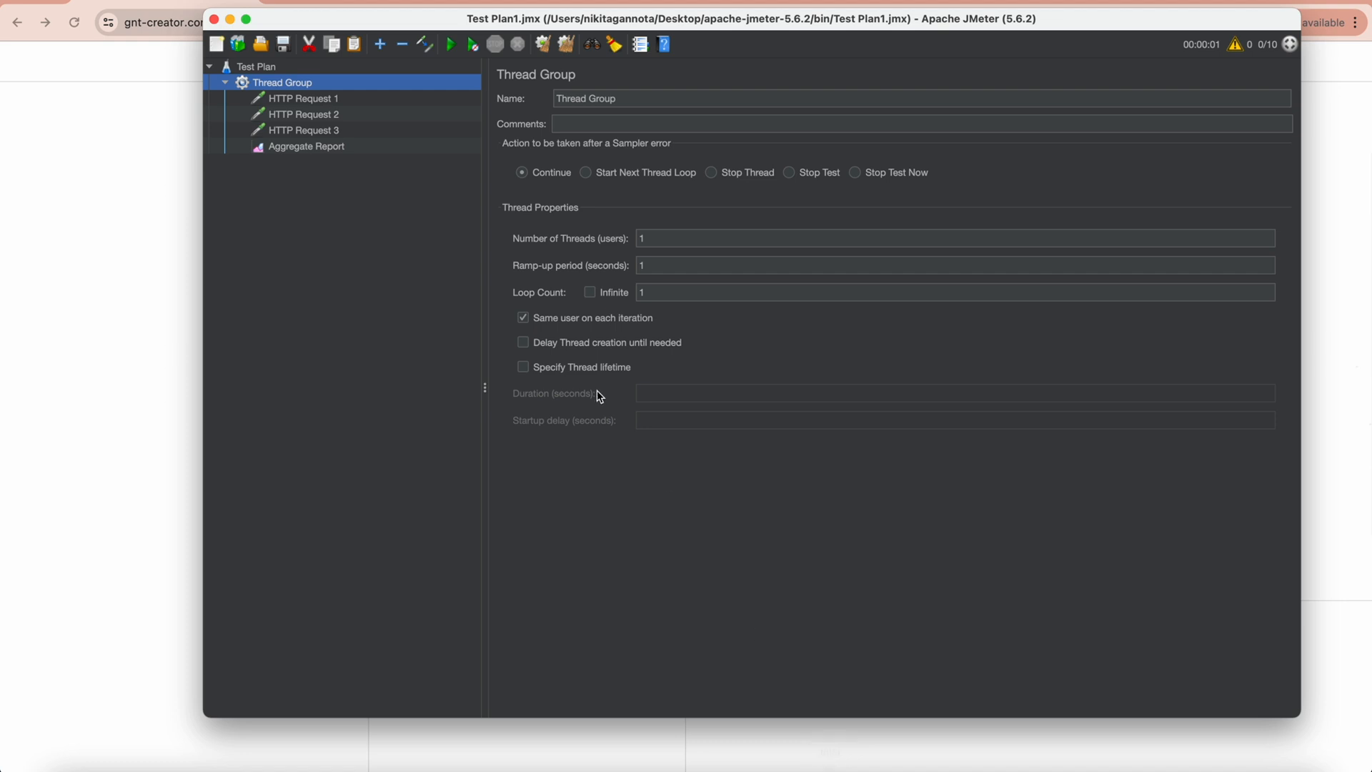
mouse_move(332, 141)
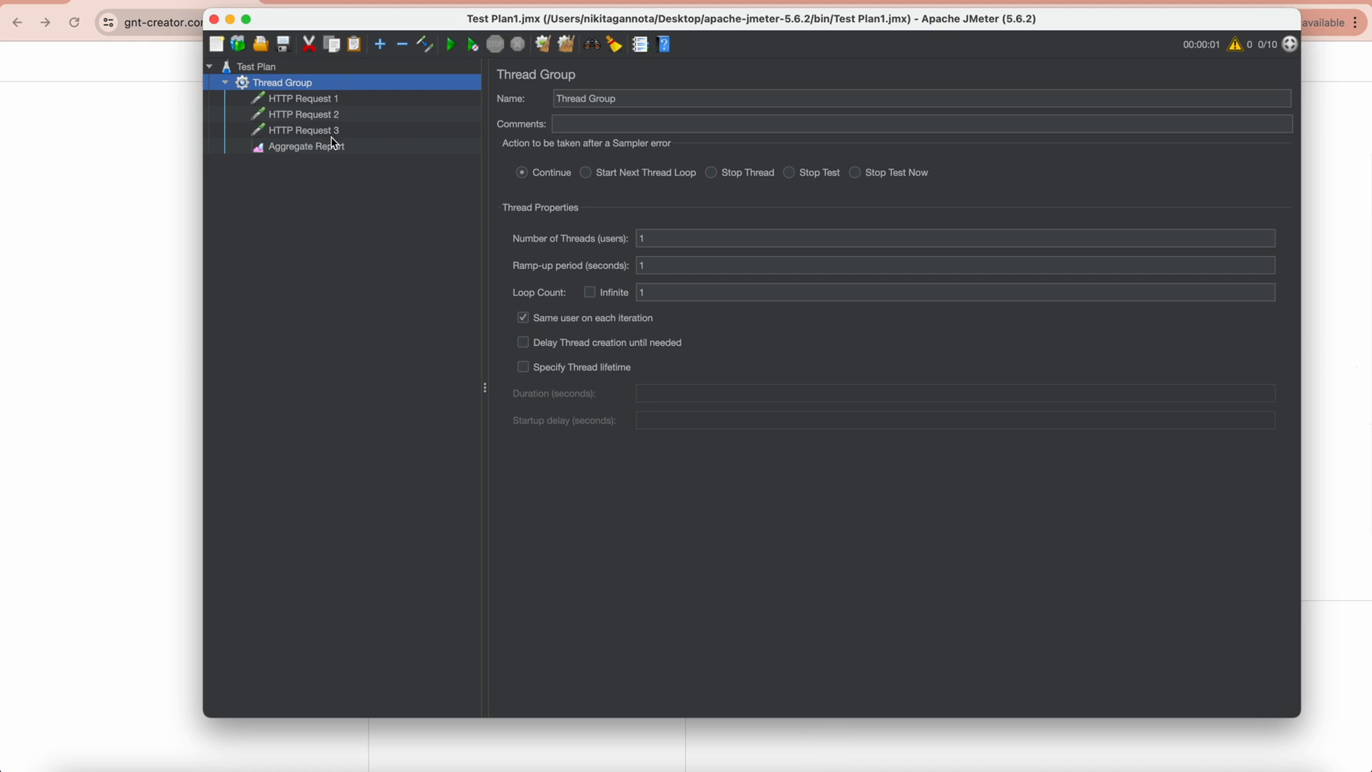
mouse_move(341, 155)
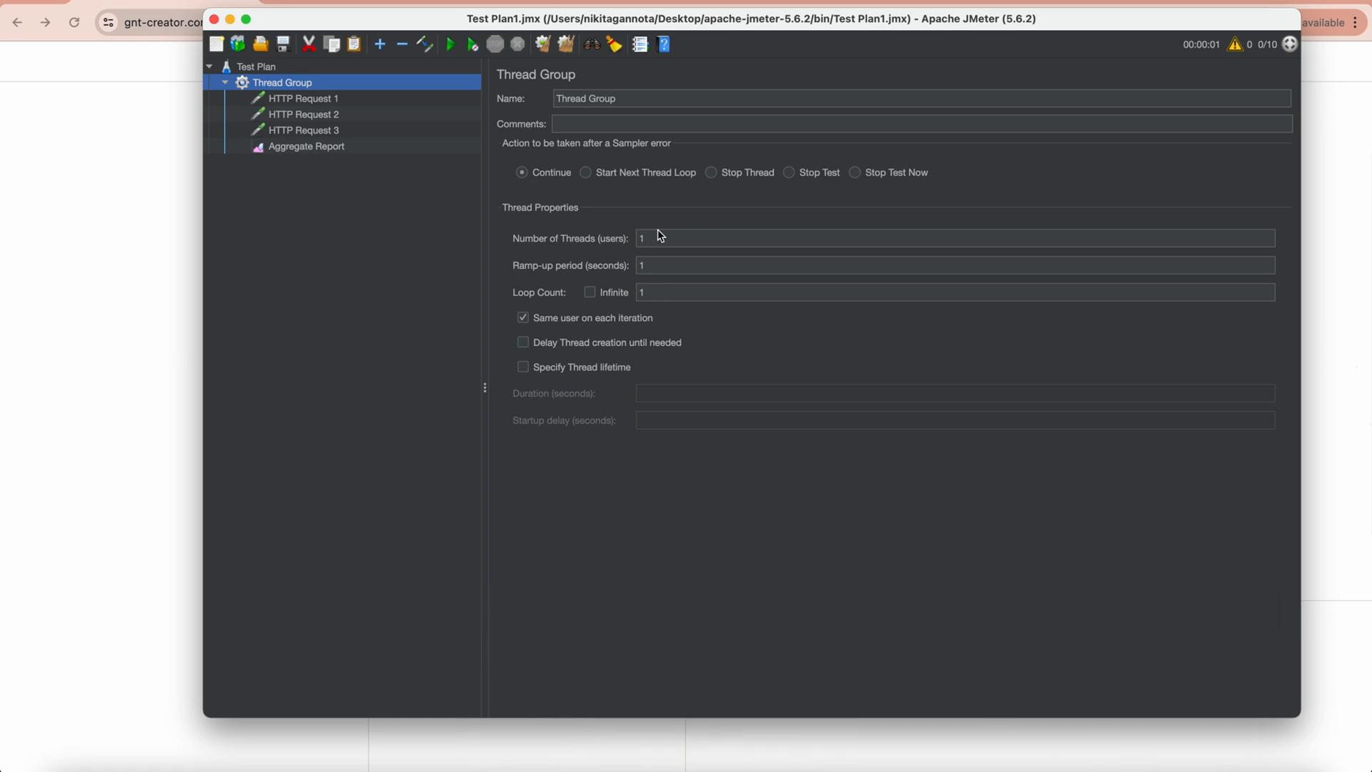
mouse_move(646, 291)
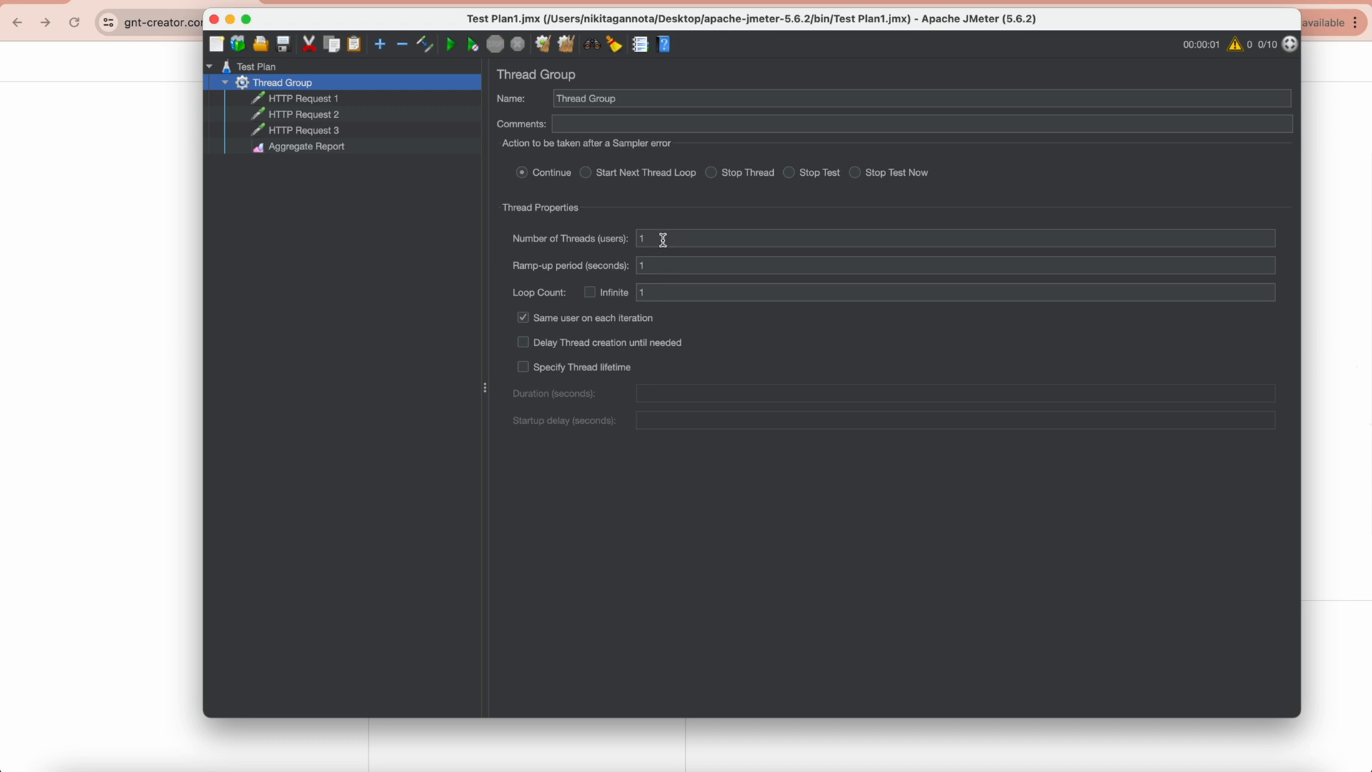
Set the Thread Group to 10 users, run the test and view the Aggregate Report with 10 samples per request.
text(10)
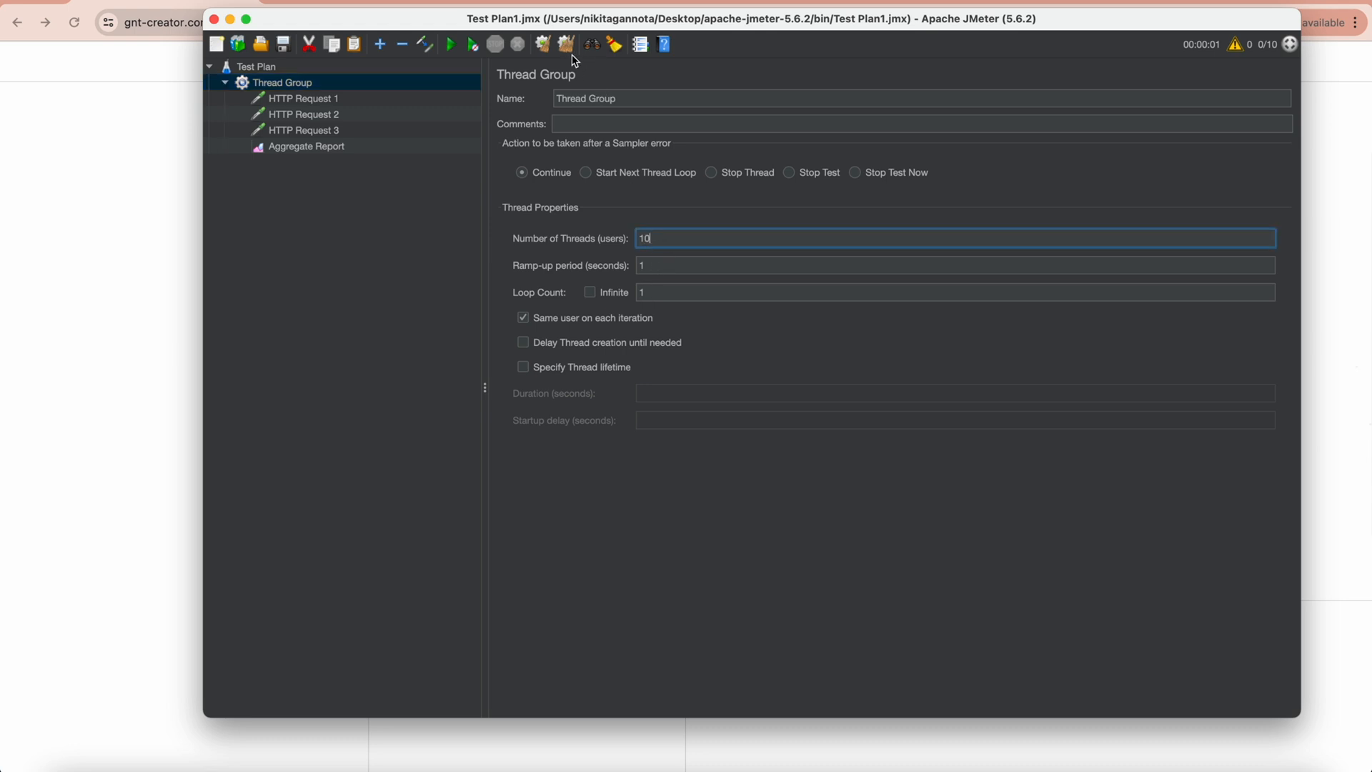
click(450, 44)
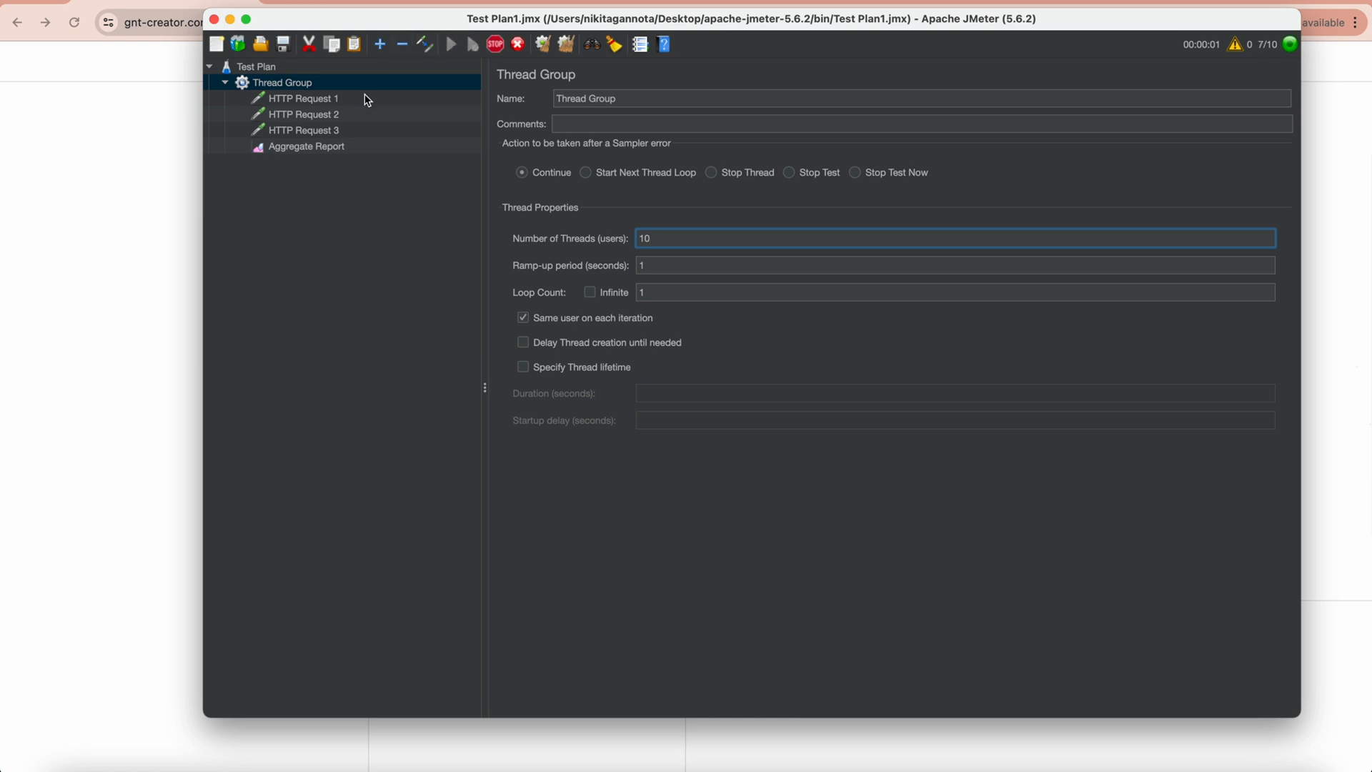
click(306, 145)
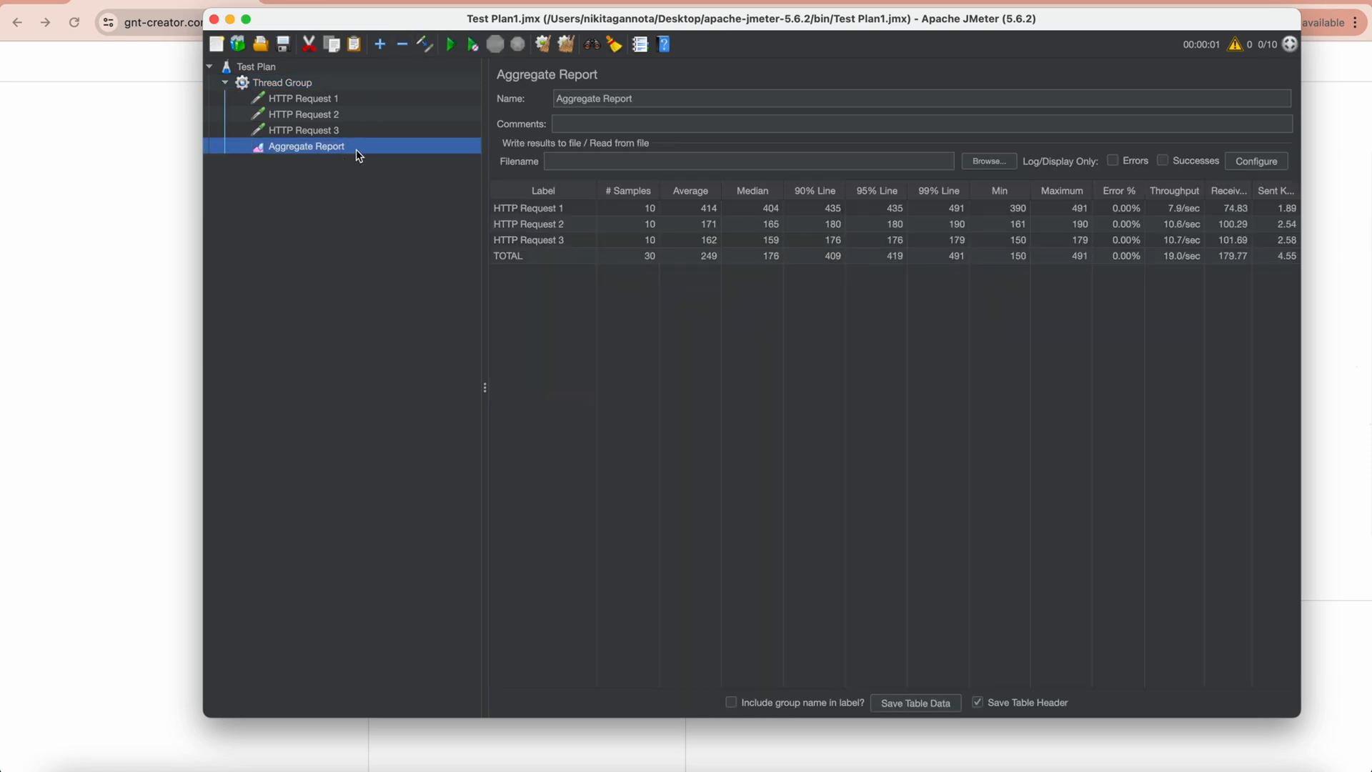
mouse_move(658, 240)
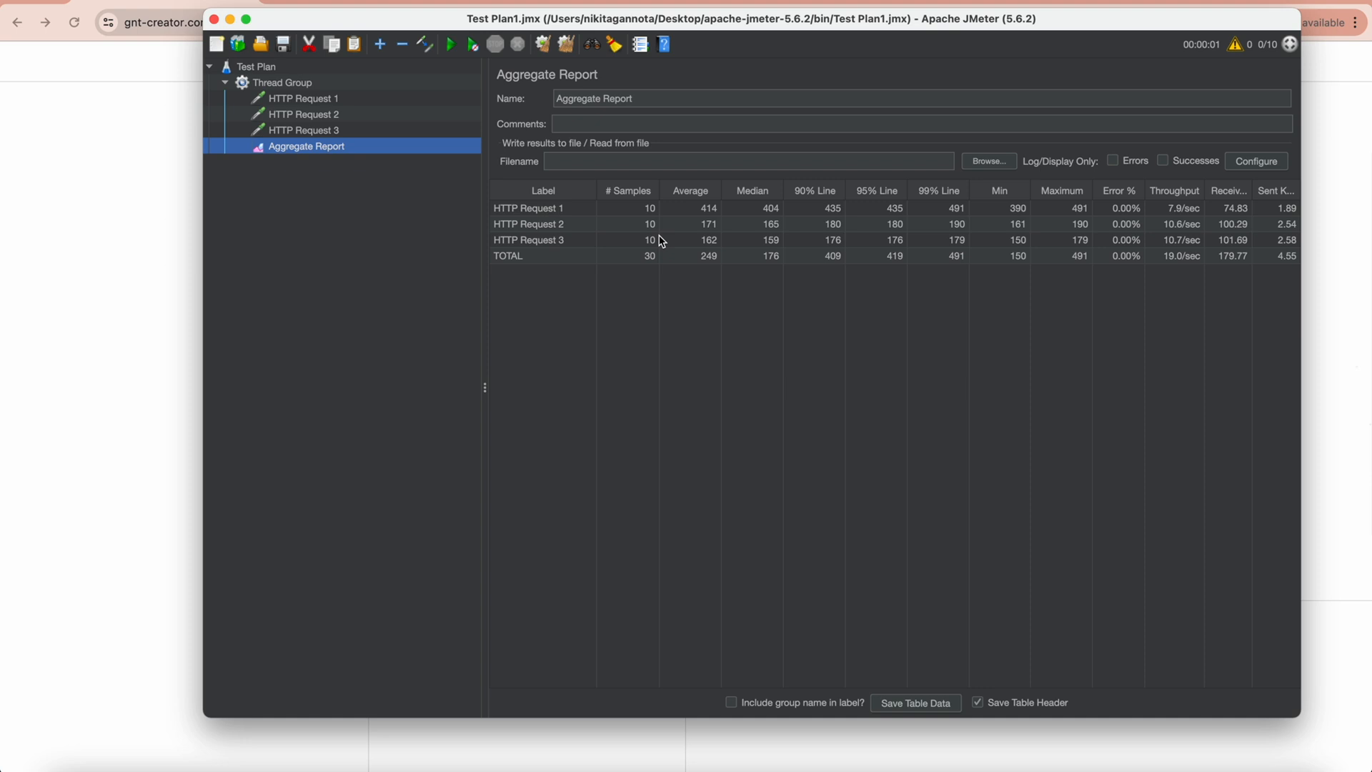
mouse_move(617, 213)
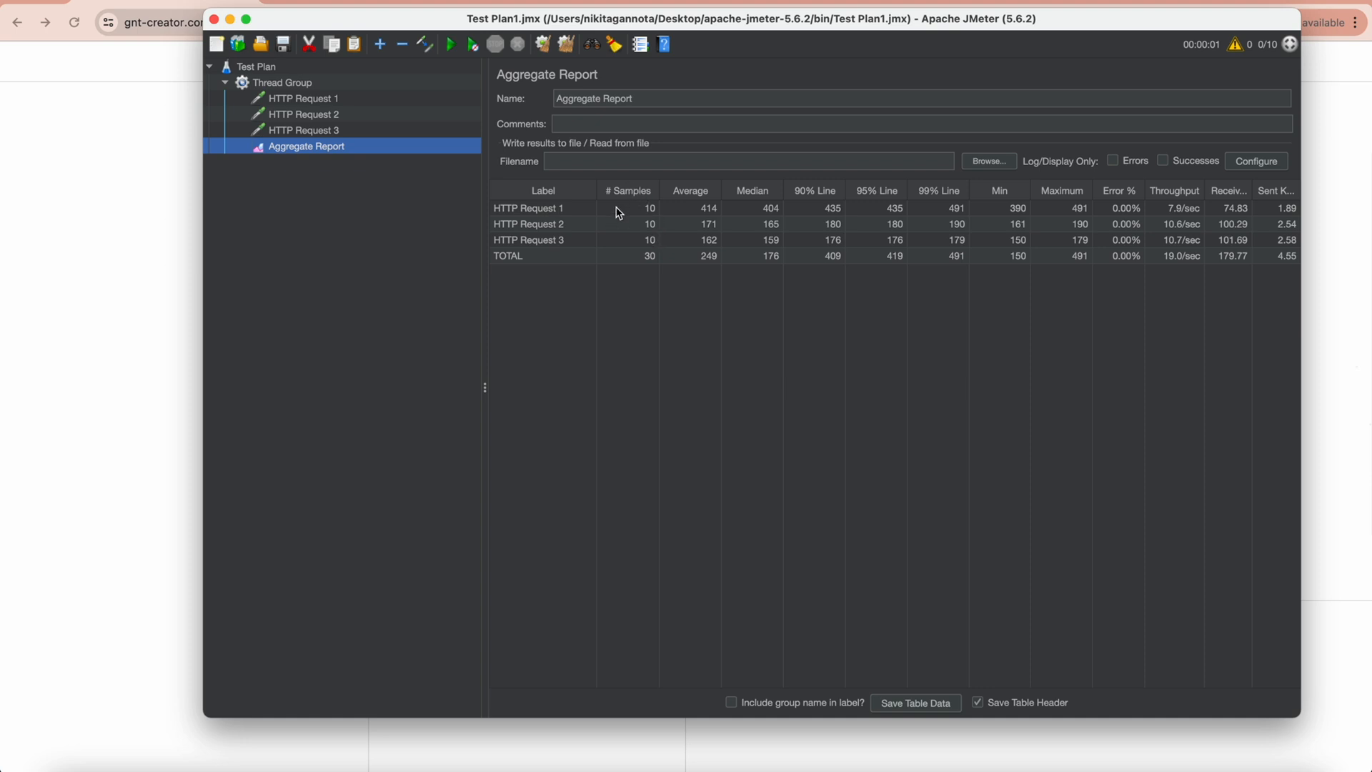
mouse_move(604, 233)
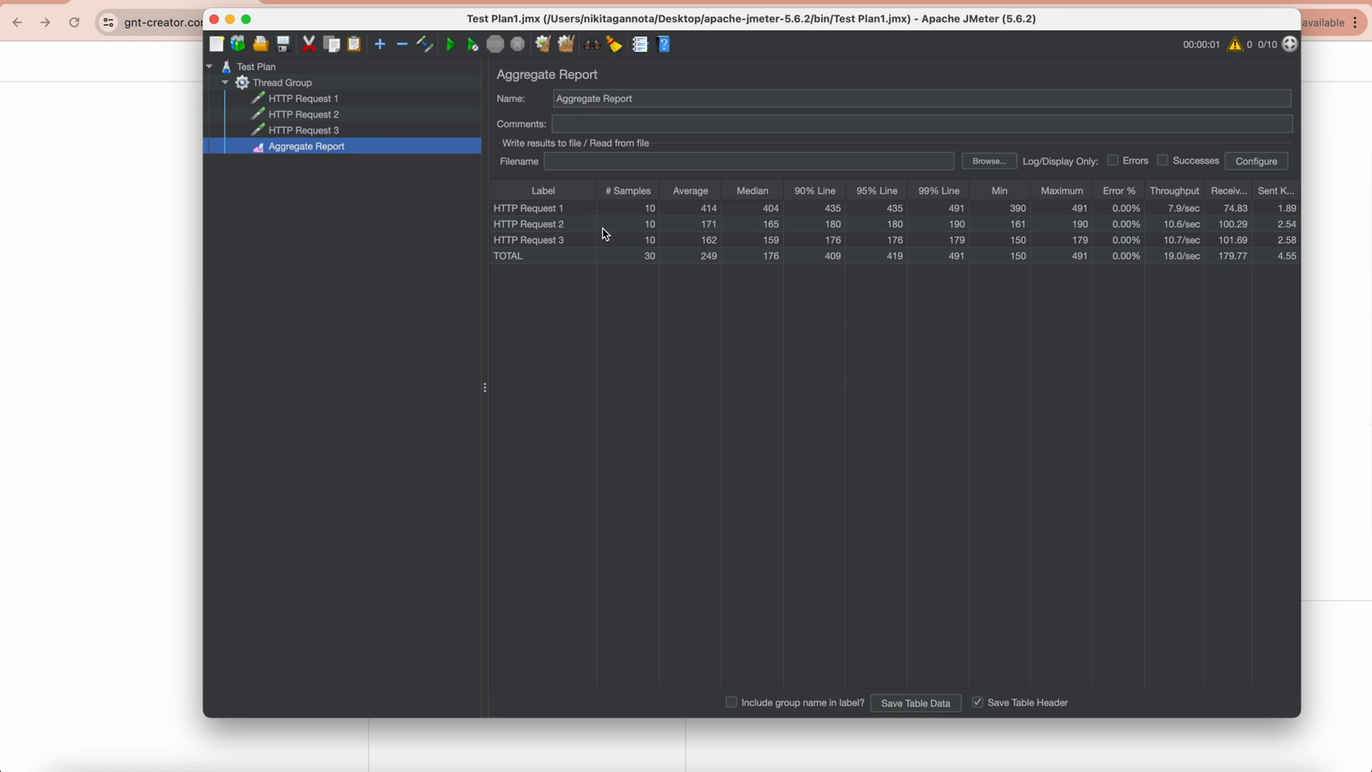
mouse_move(453, 155)
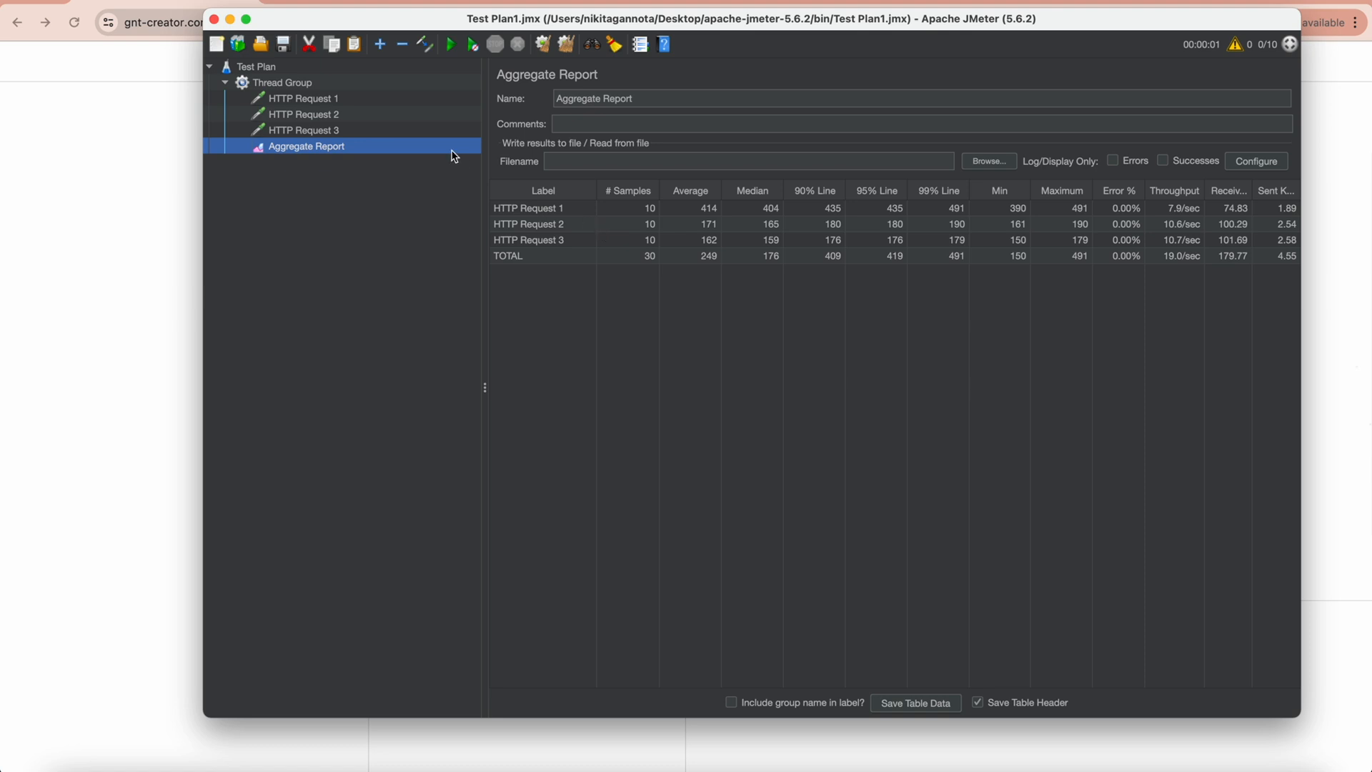
Add a Throughput Controller to the Thread Group via Add > Logic Controller, duplicating it to three.
right_click(281, 83)
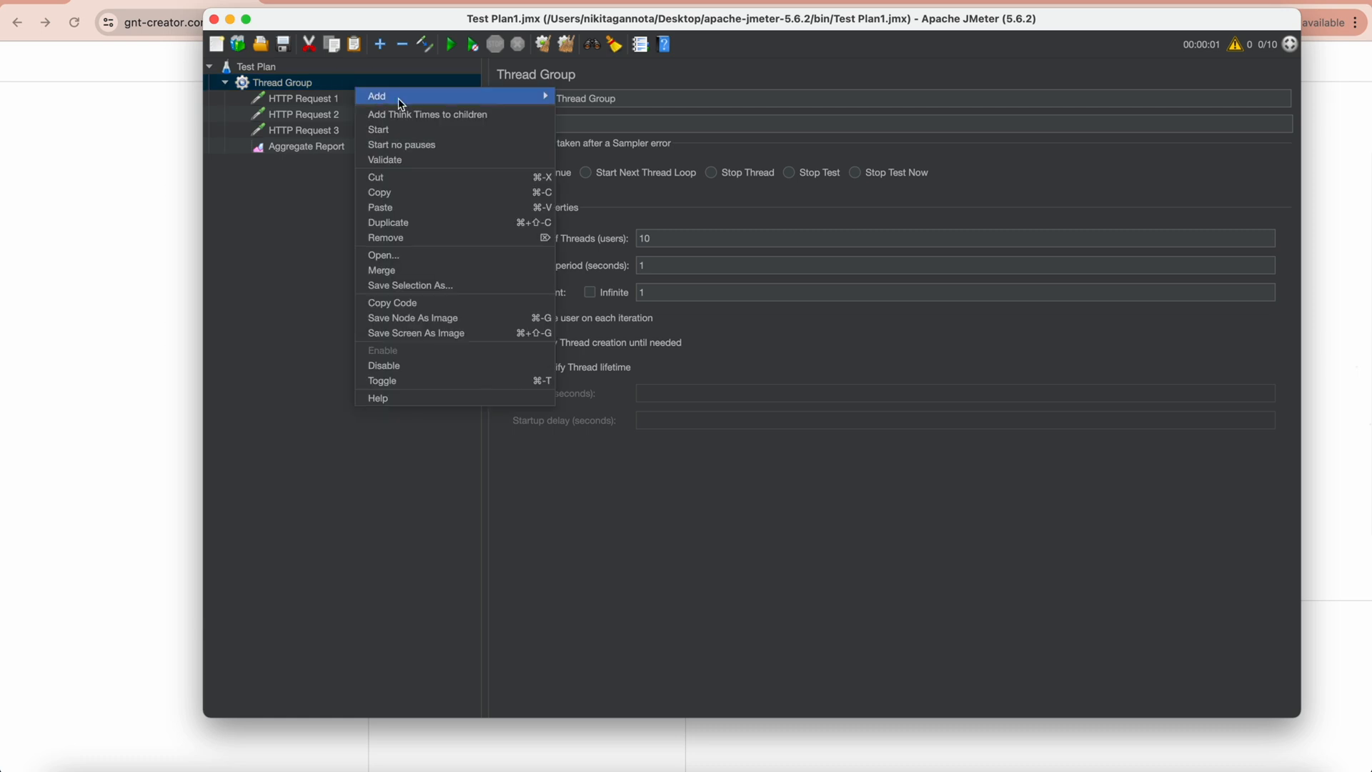
mouse_move(600, 114)
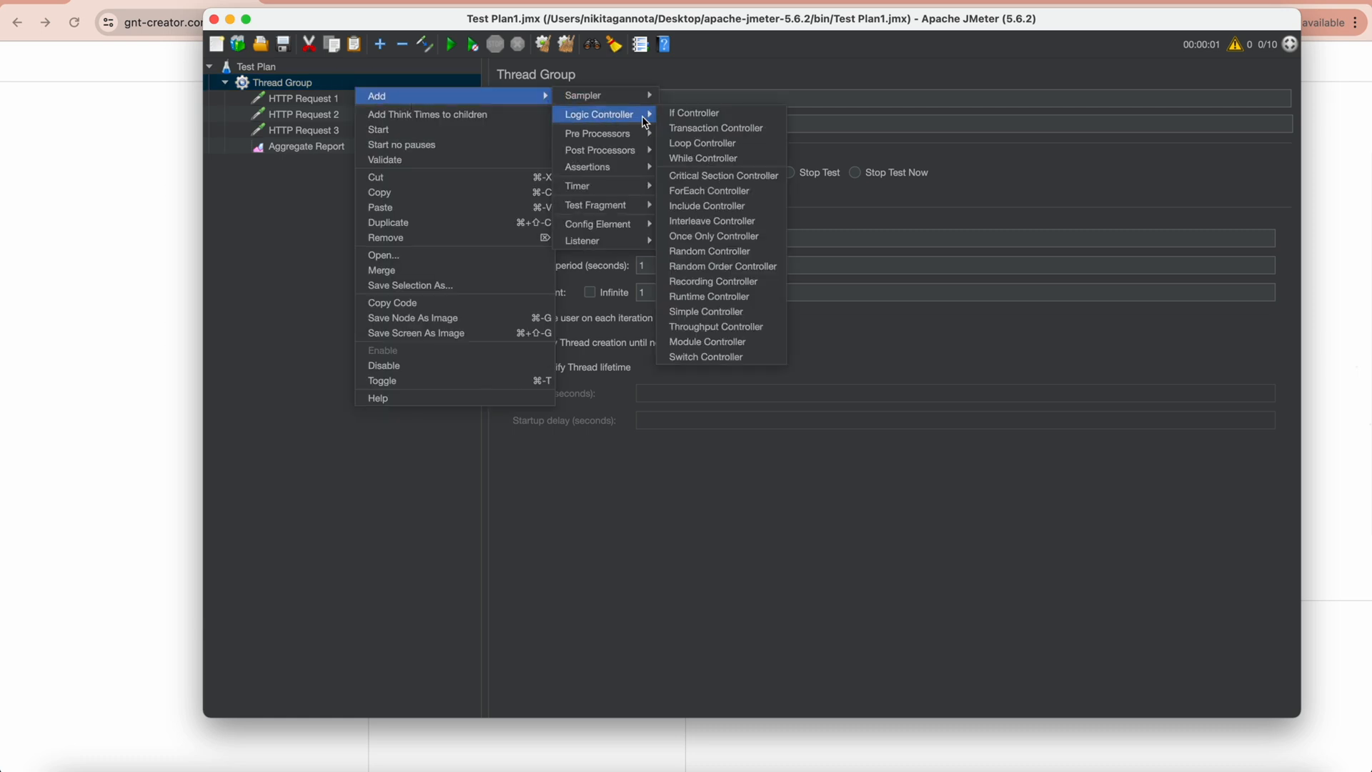
click(716, 326)
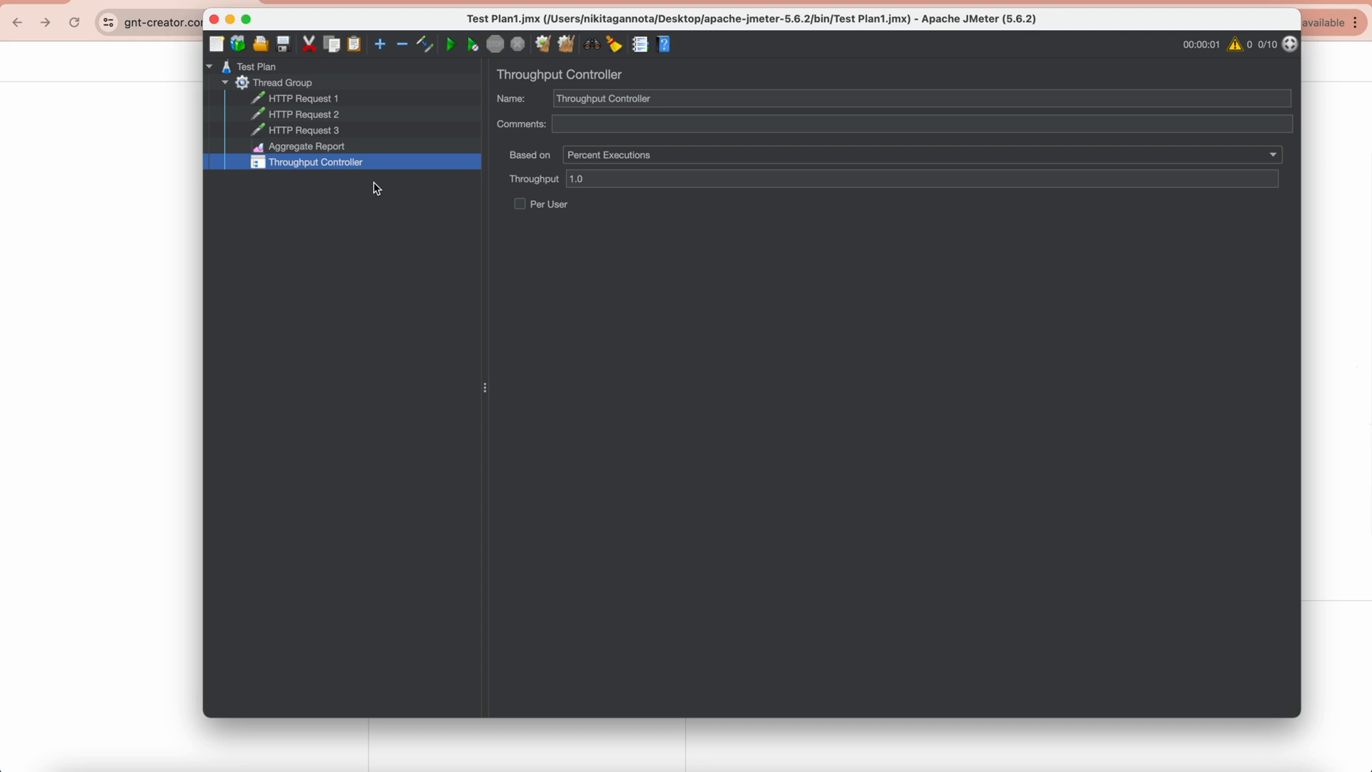
click(281, 83)
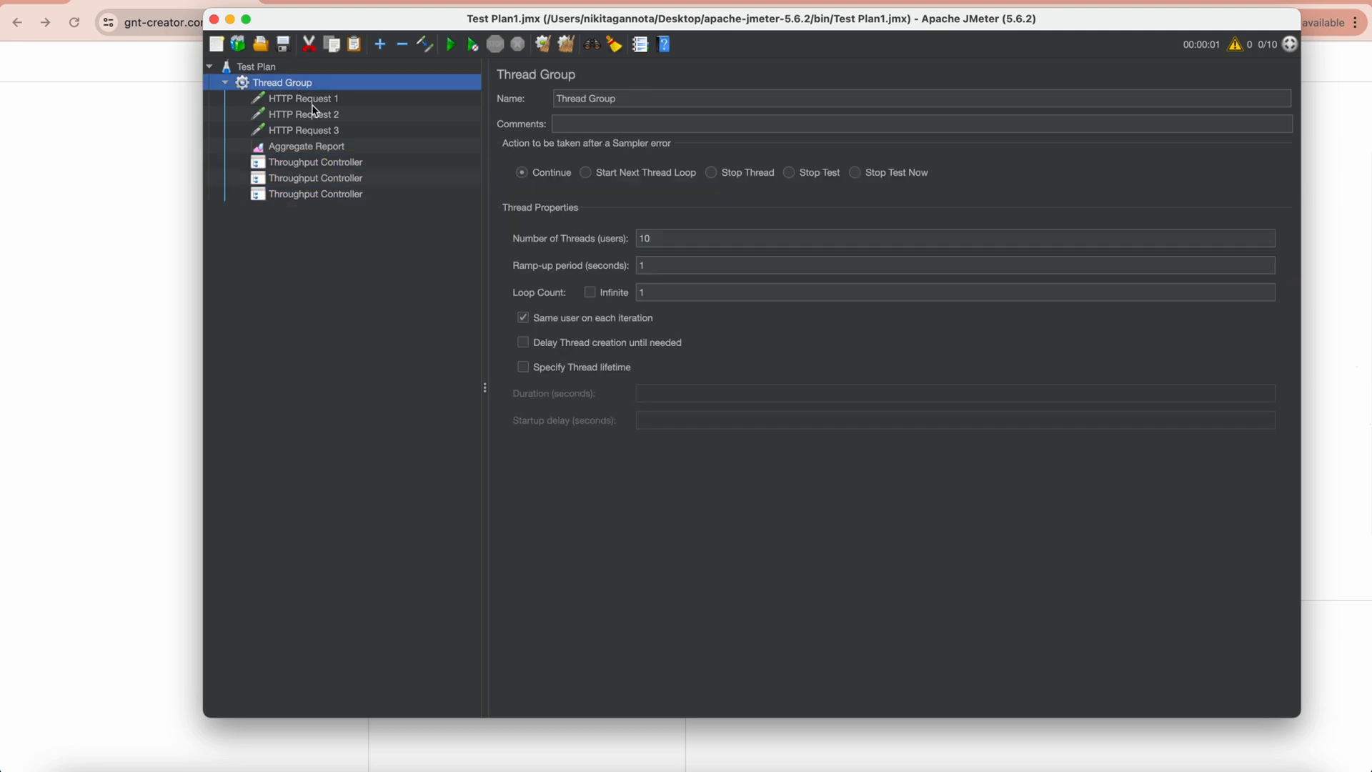
Rename the first controller to 'Throughput Controller 1', continuing with 2 and 3.
click(315, 161)
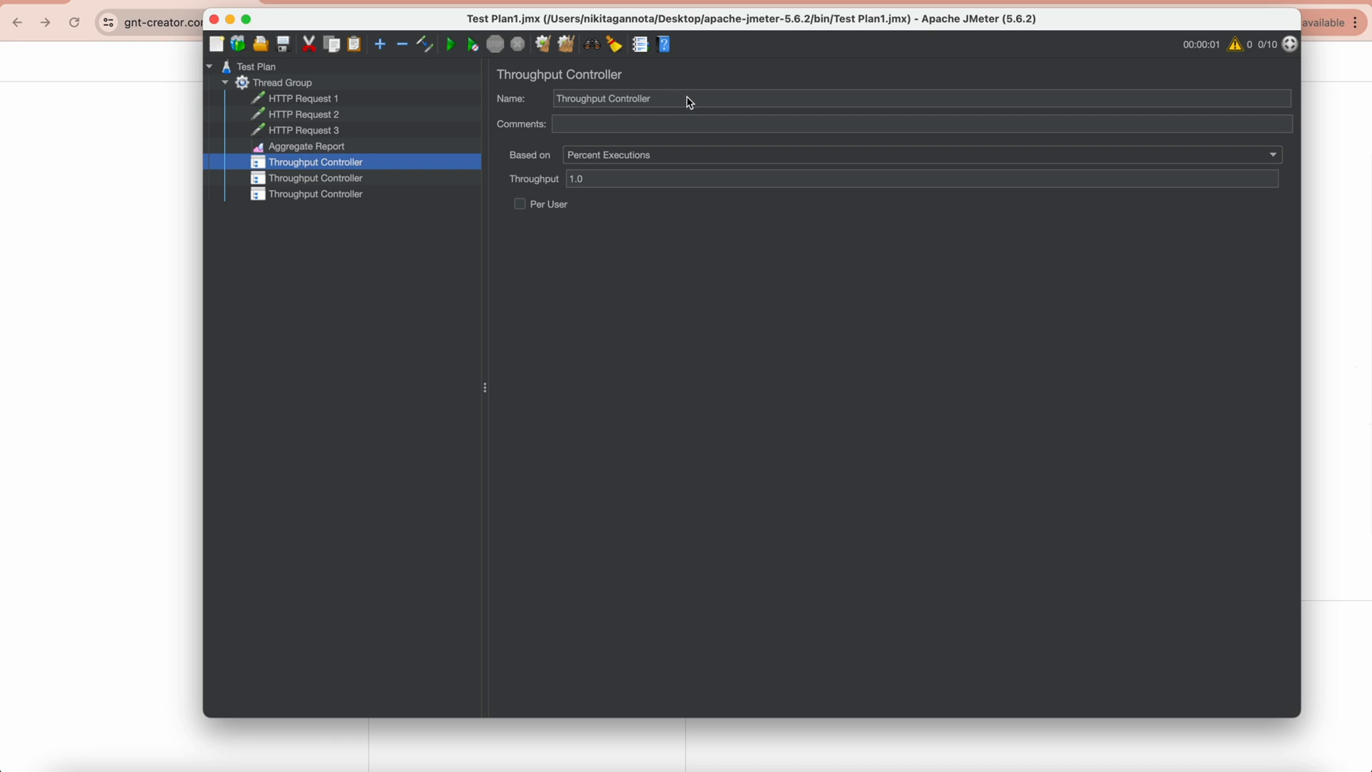
text(1)
click(921, 97)
text( 3)
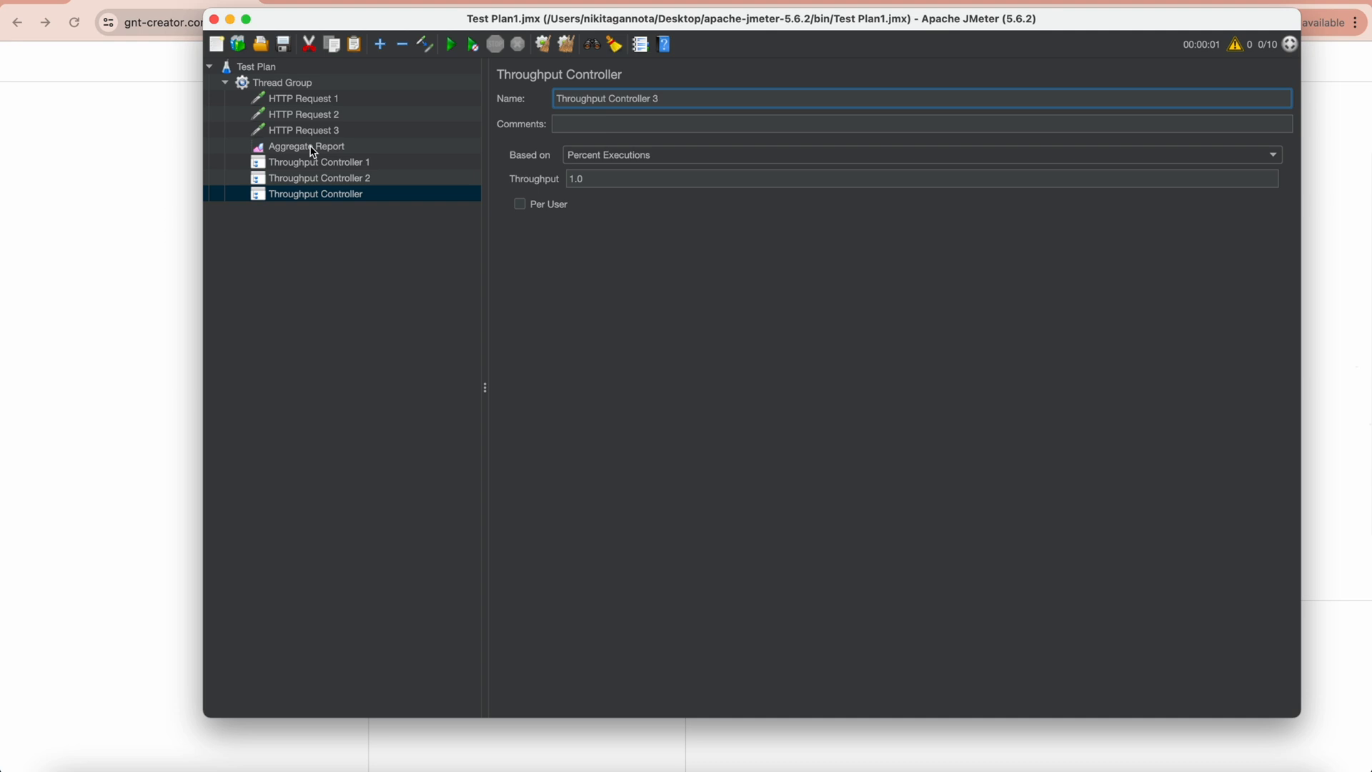
mouse_move(322, 103)
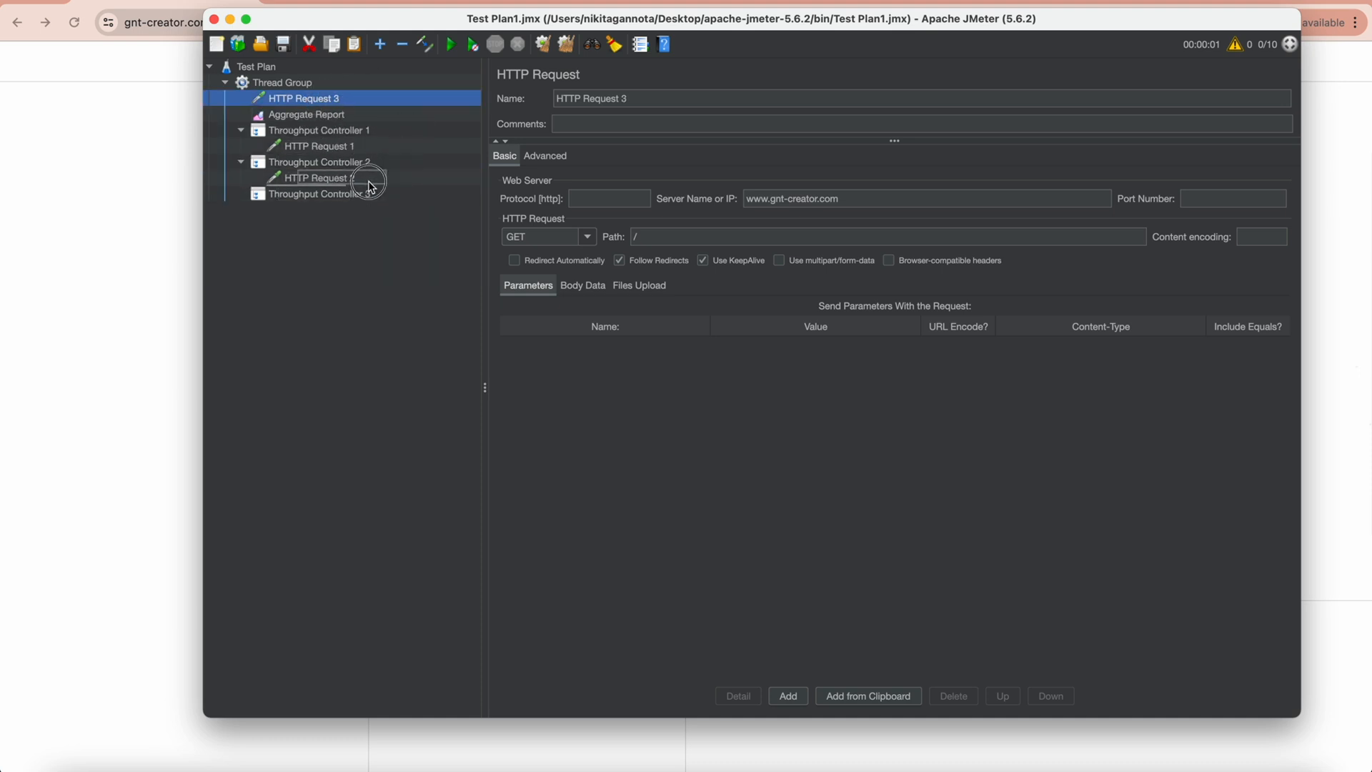
Move HTTP Requests 1-3 into their matching Throughput Controllers above the Aggregate Report.
click(318, 115)
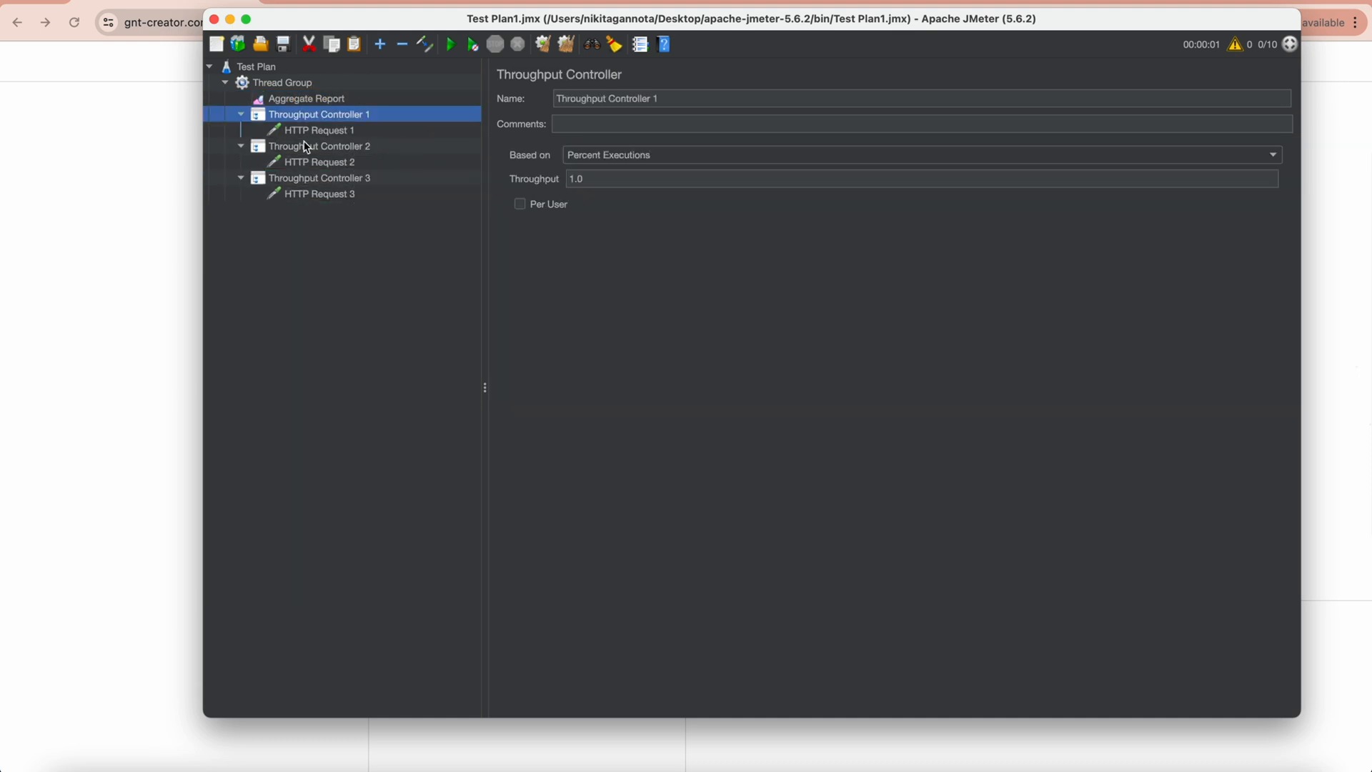
click(319, 177)
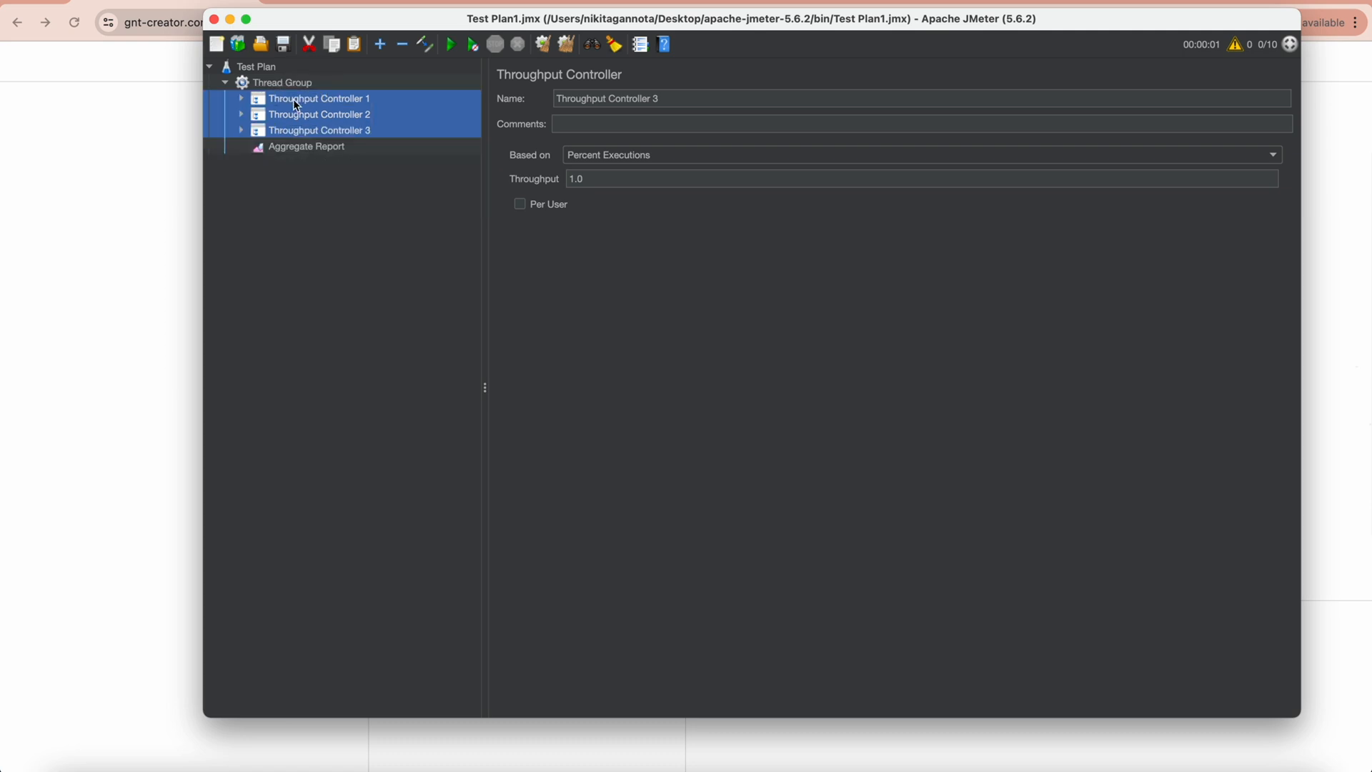
mouse_move(630, 163)
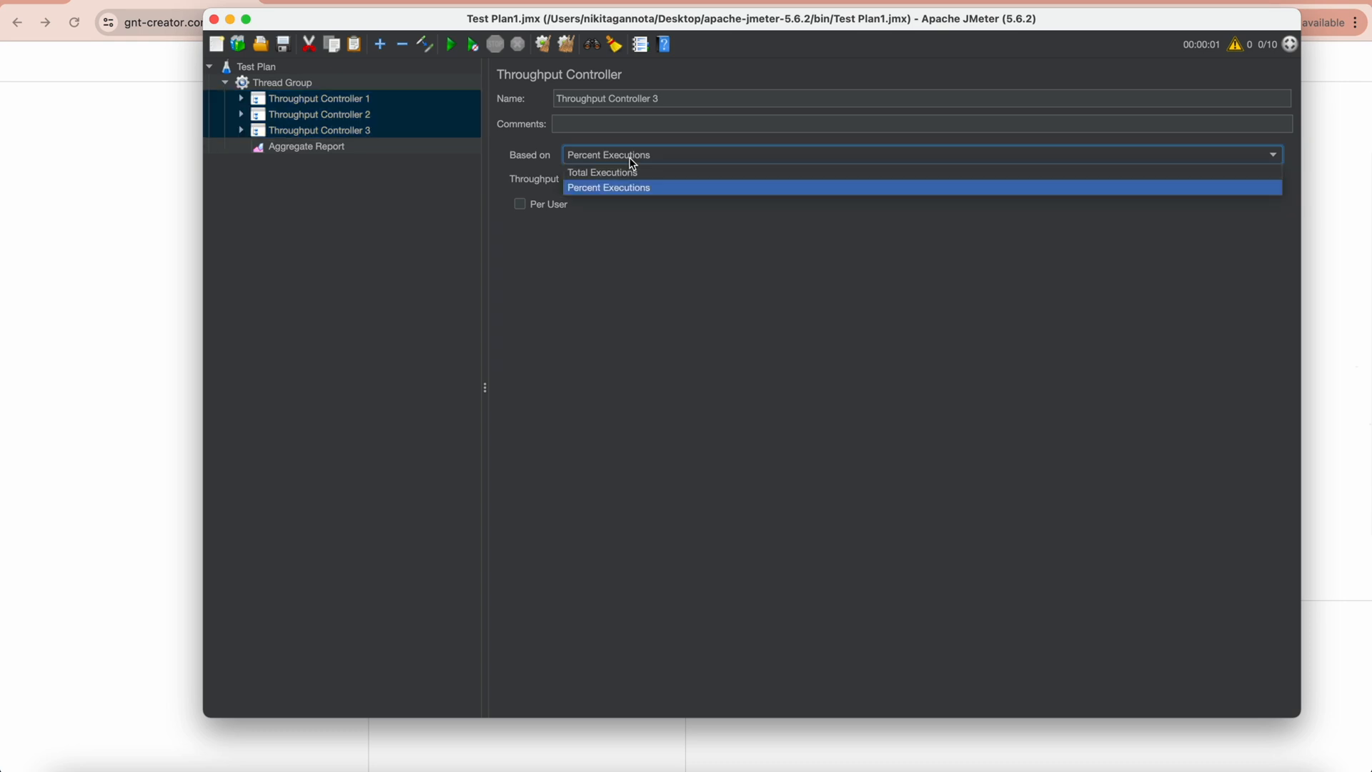
Keep the controllers on Percent Executions and return to the Thread Group settings (10 users, 1 loop).
click(609, 187)
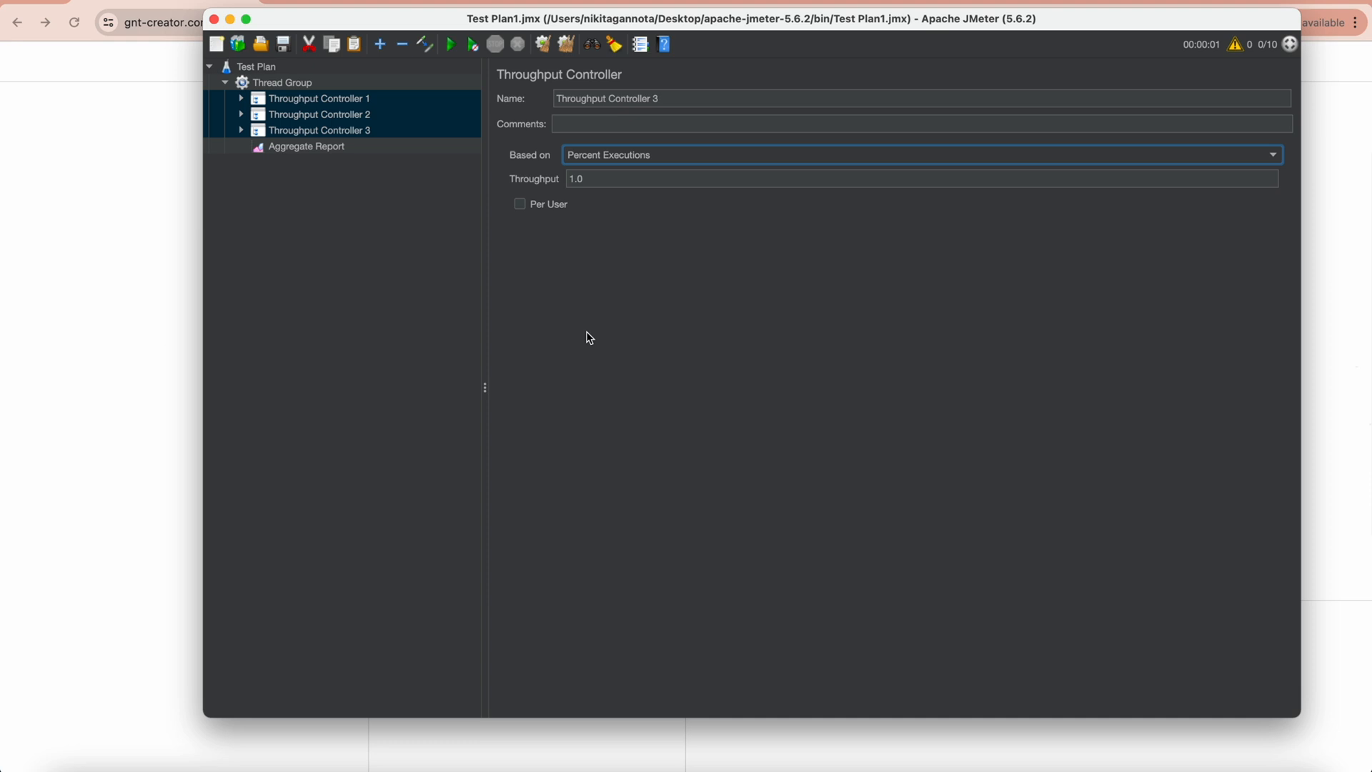
mouse_move(391, 169)
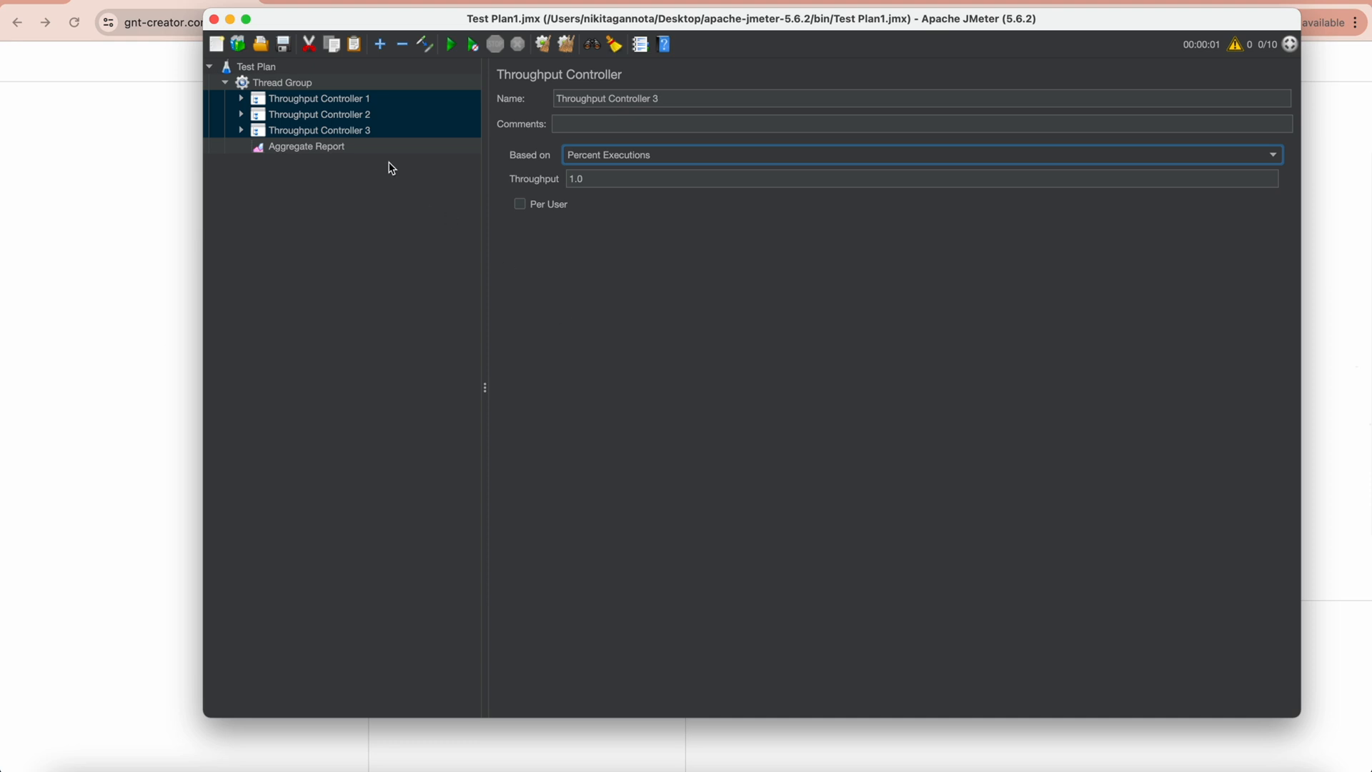
click(281, 82)
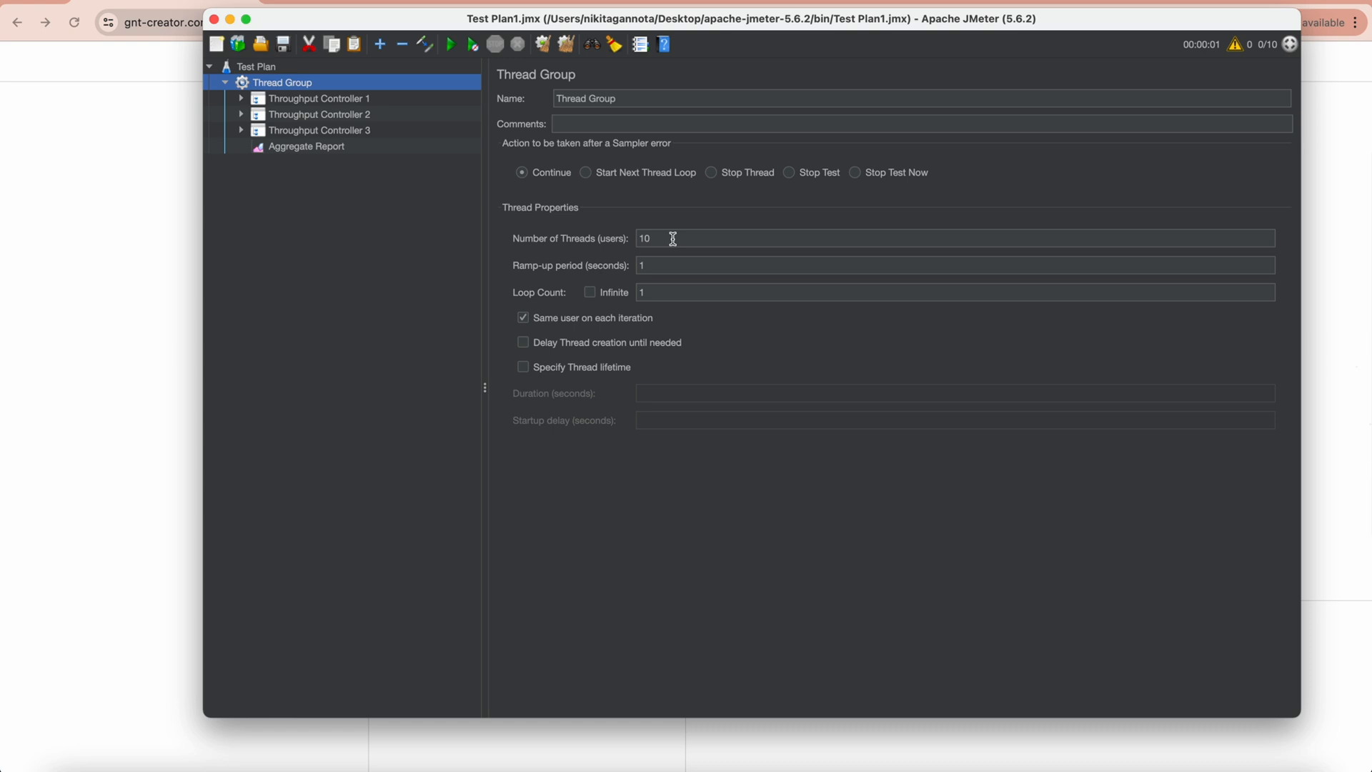
Set throughput percentages to 20, 30 and 50 for Throughput Controllers 1, 2 and 3.
click(317, 98)
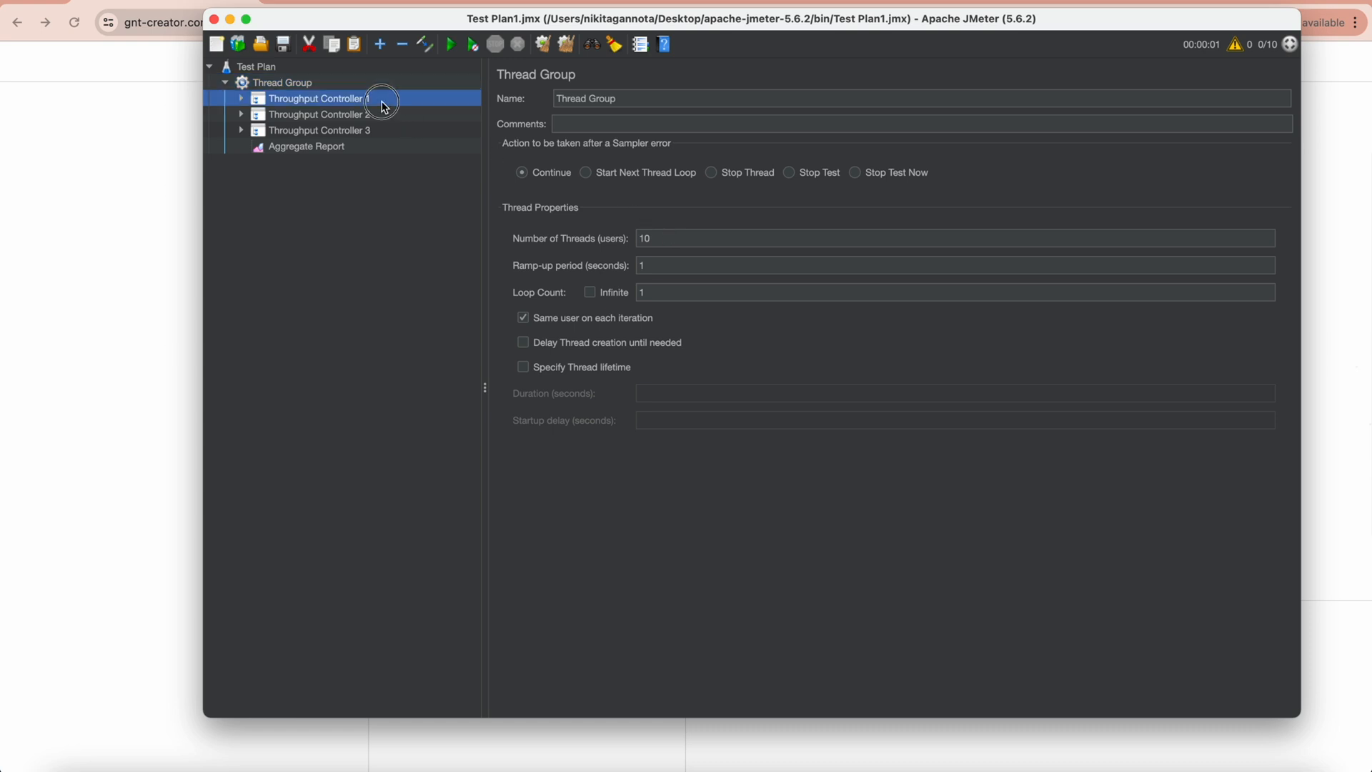
click(317, 98)
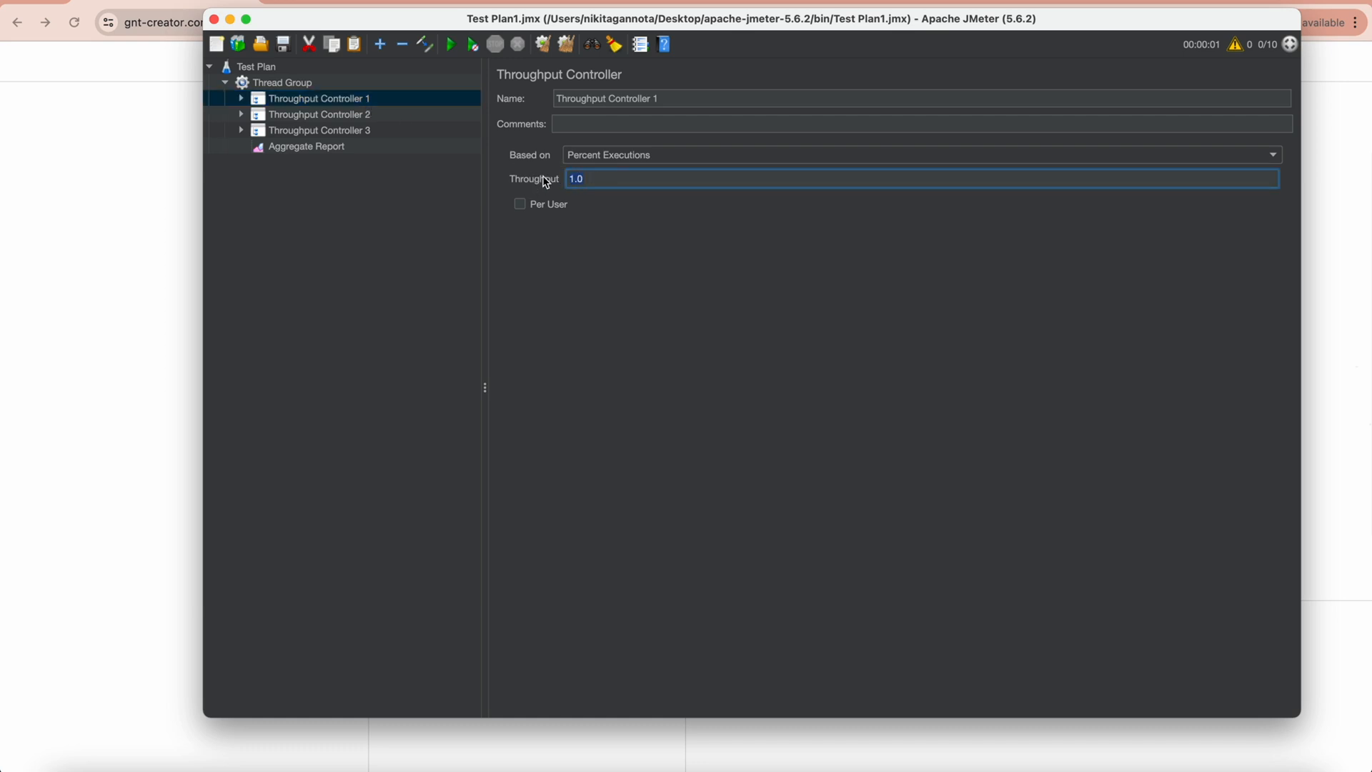
text(20)
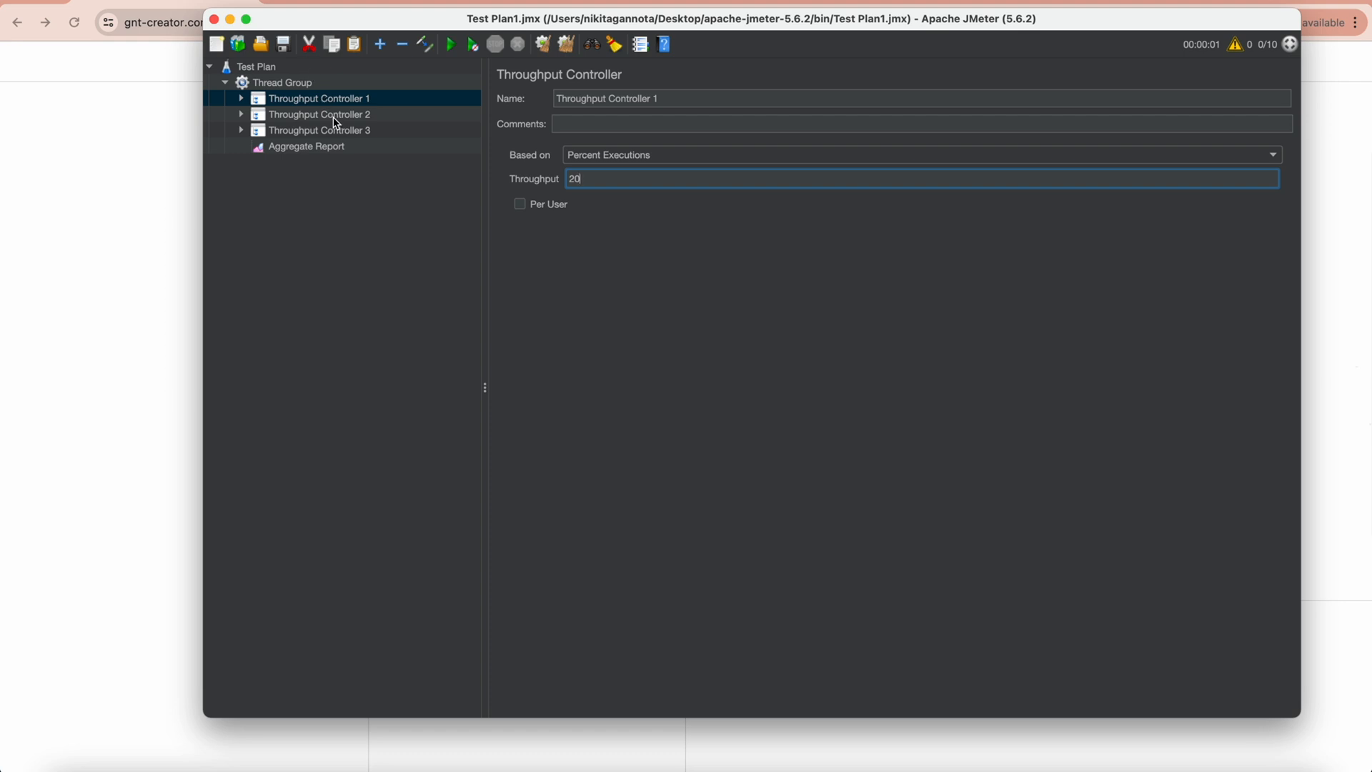
click(320, 115)
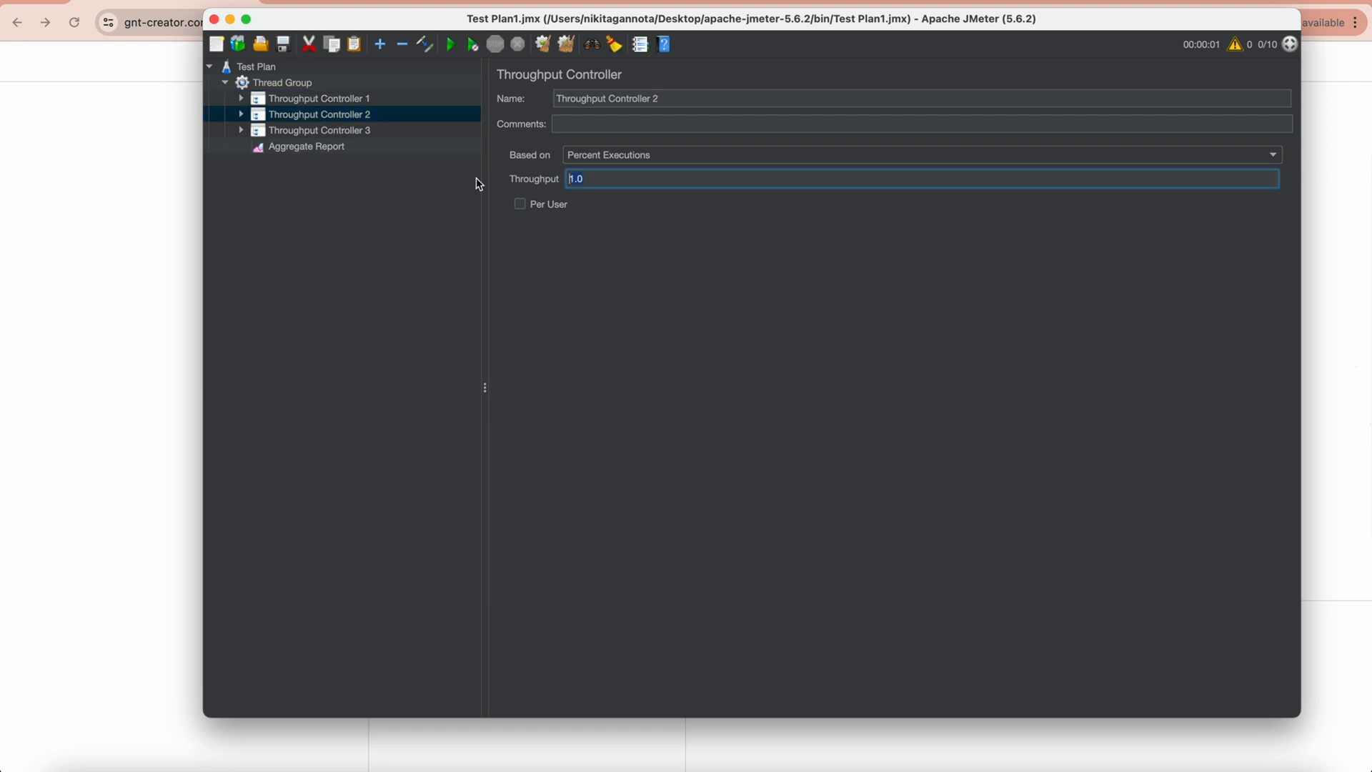
text(30)
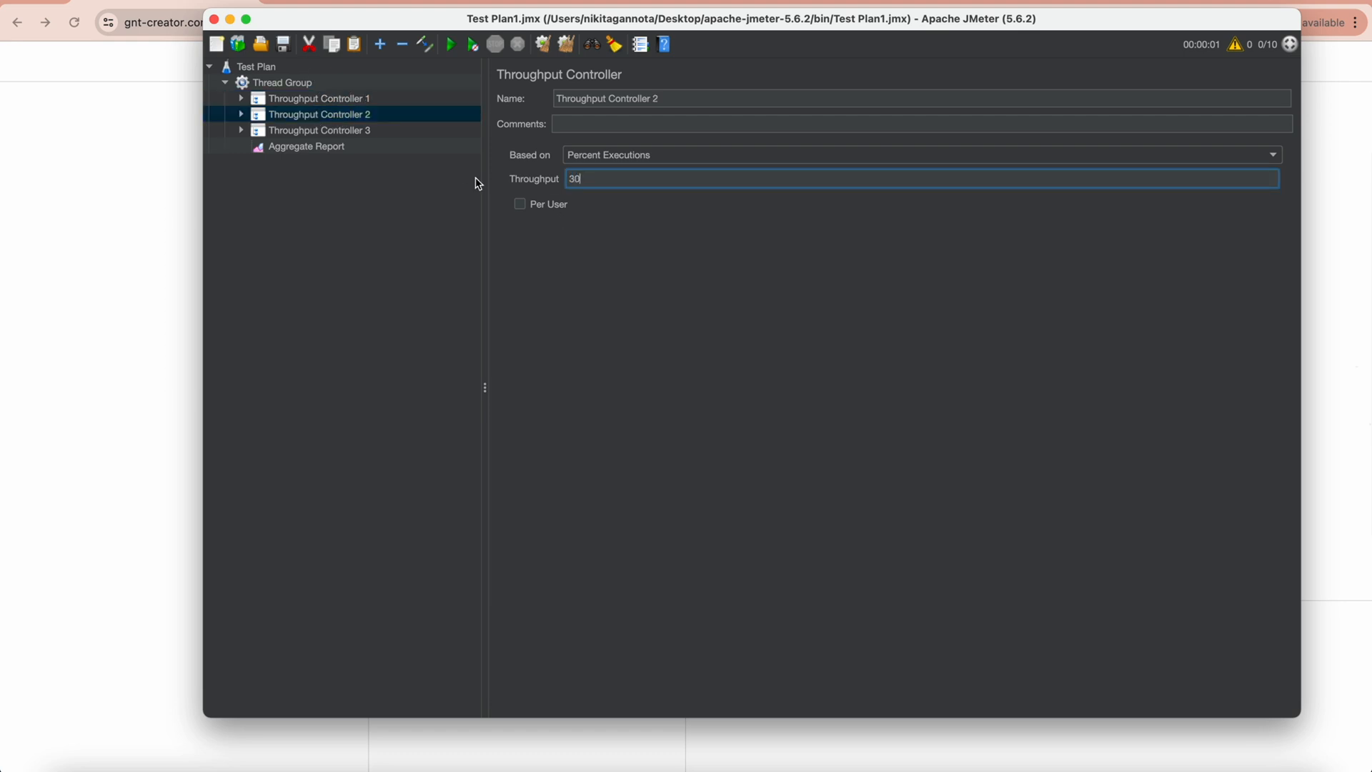
click(319, 130)
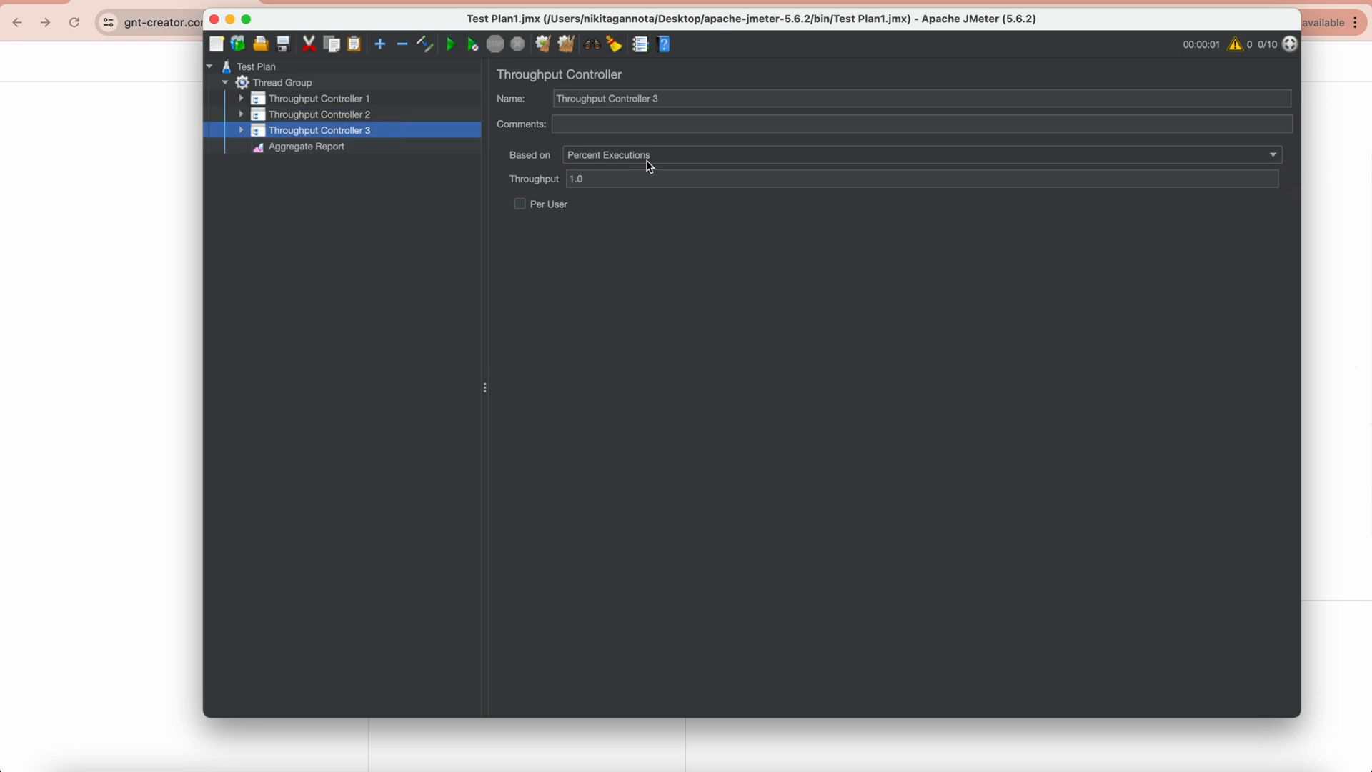
mouse_move(590, 179)
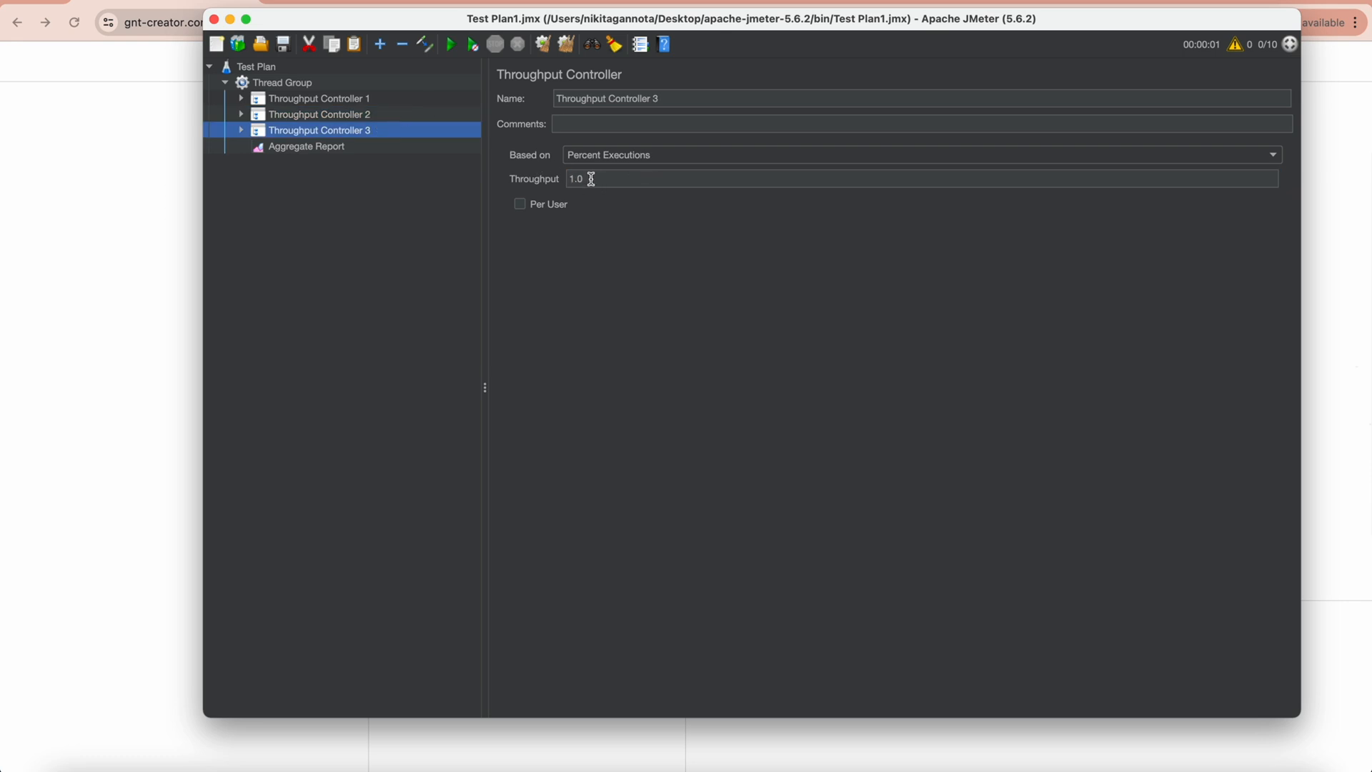
text(50)
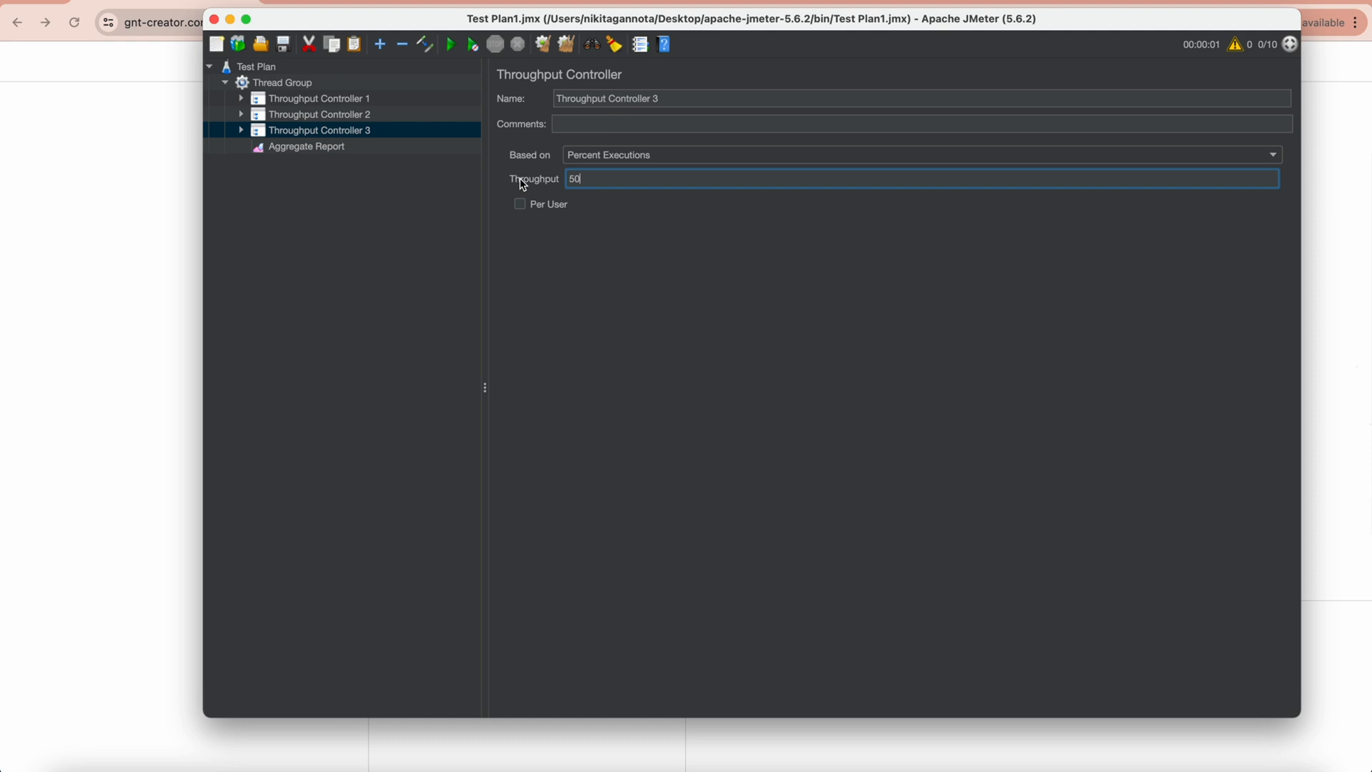
mouse_move(664, 297)
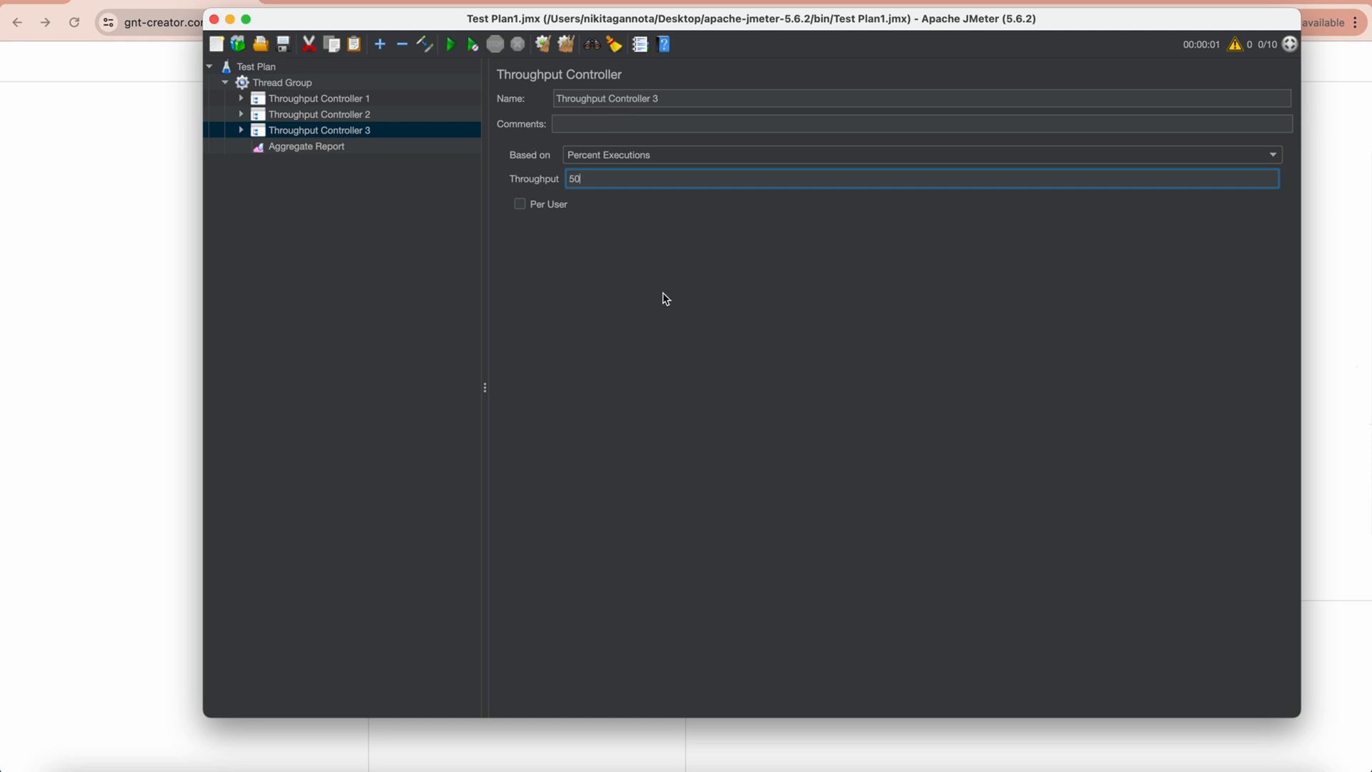
click(566, 44)
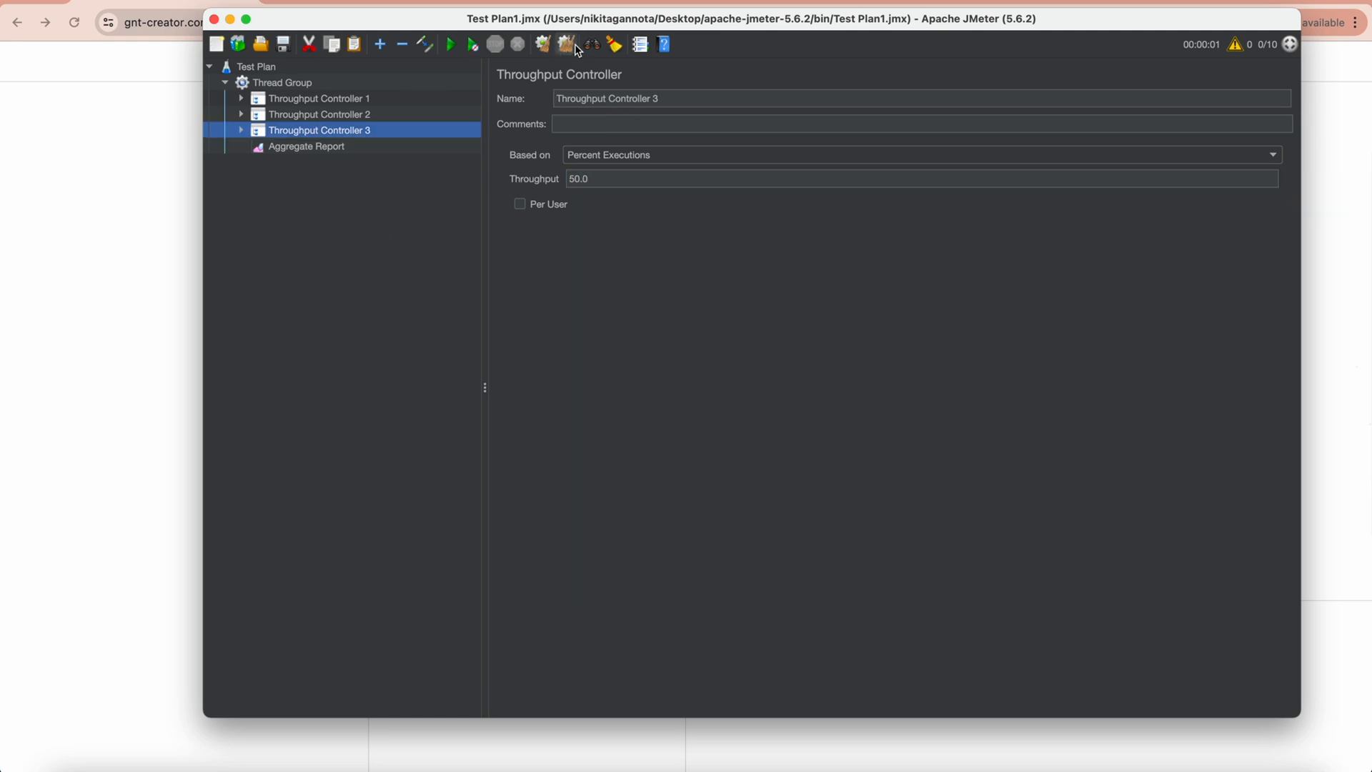
Run the test and read the Aggregate Report: 2, 3 and 5 samples for Requests 1-3, 10 in total.
click(449, 44)
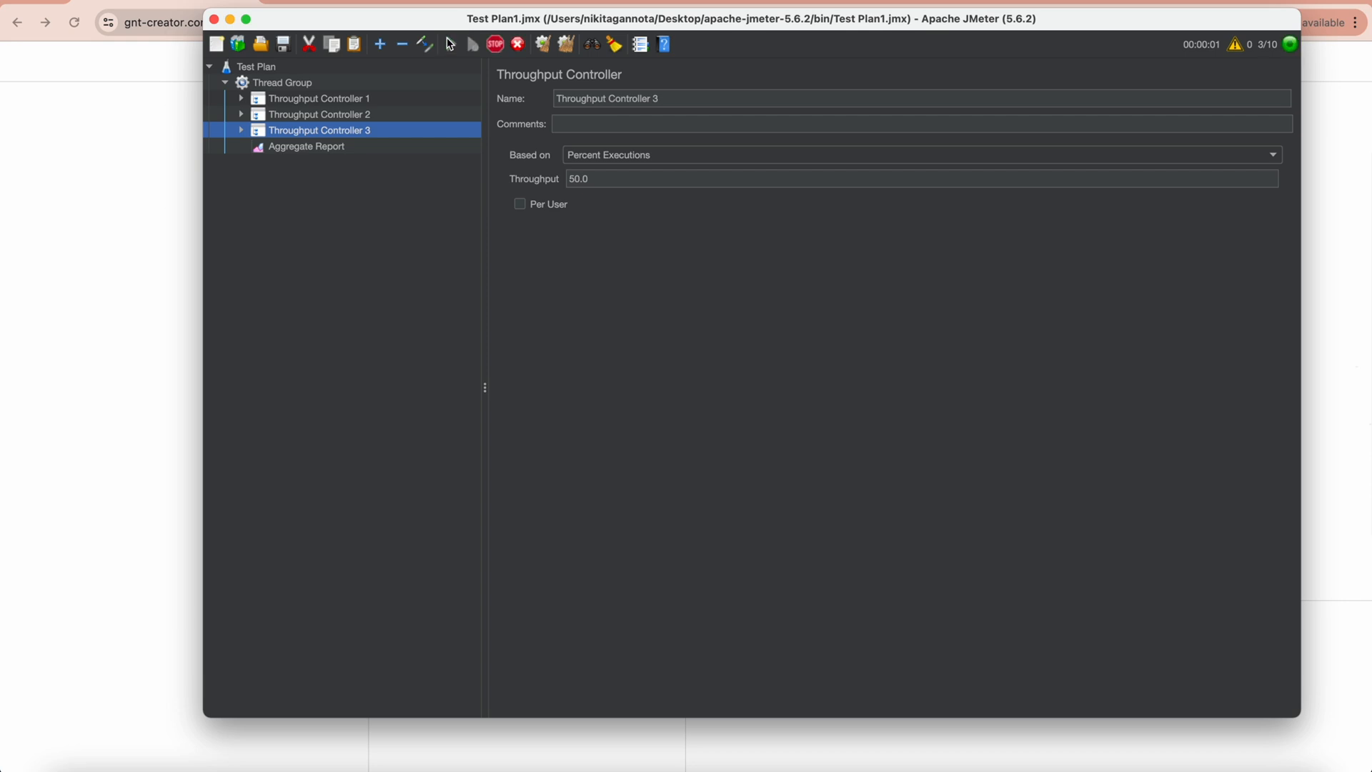
click(305, 145)
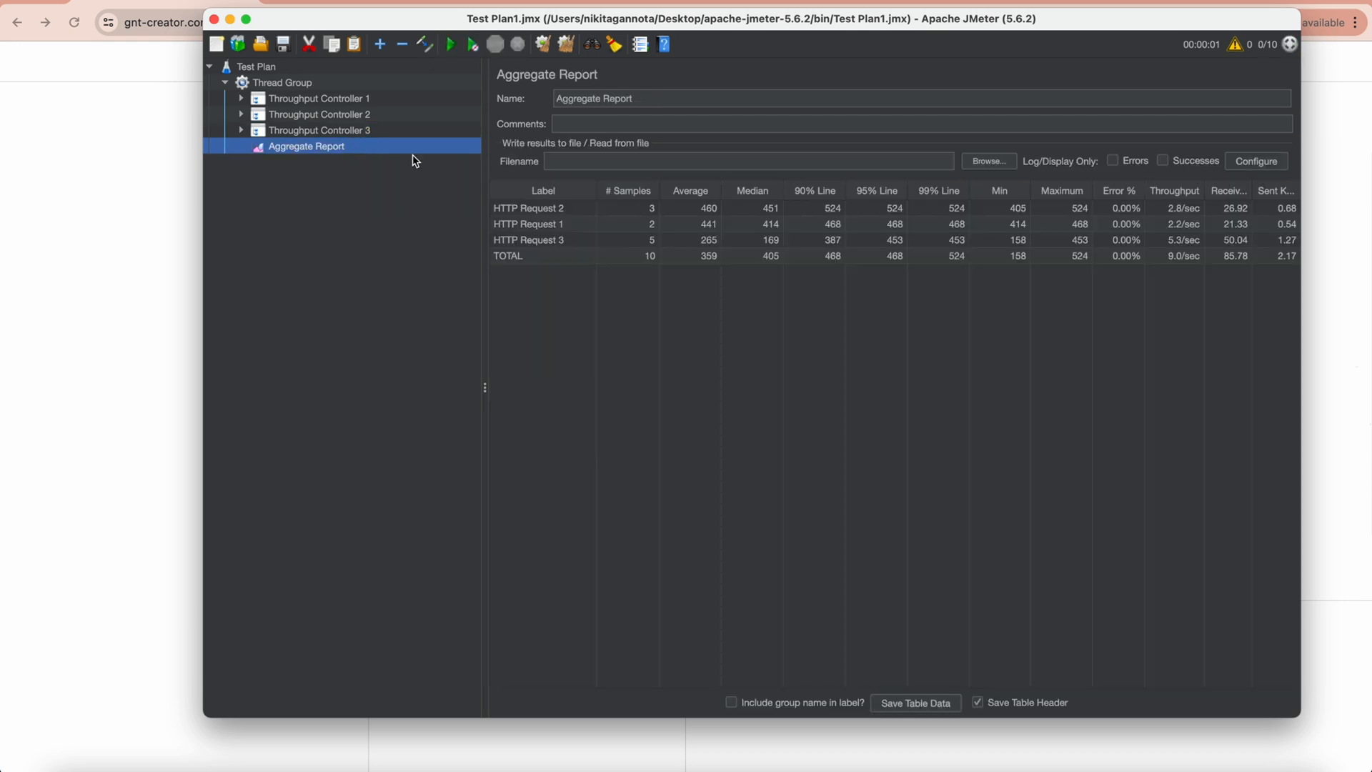
mouse_move(614, 216)
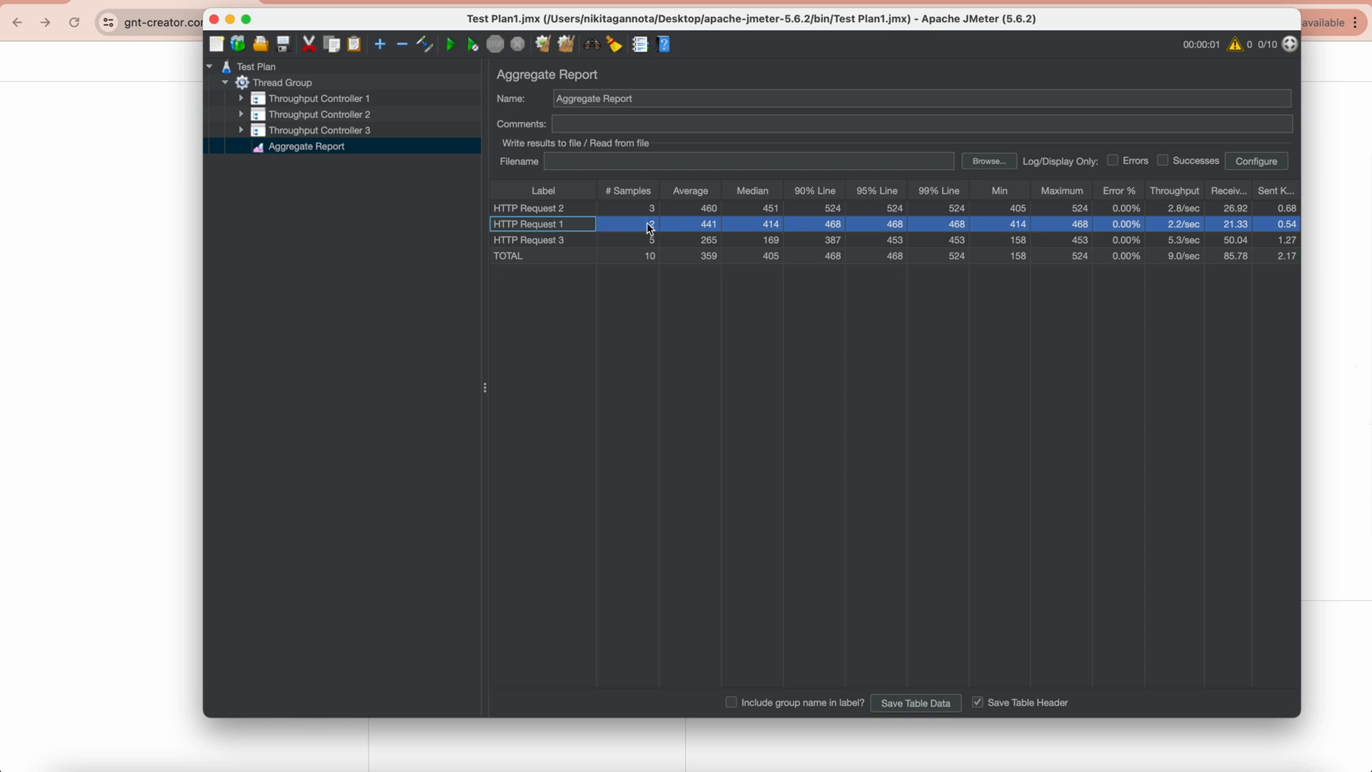
mouse_move(646, 209)
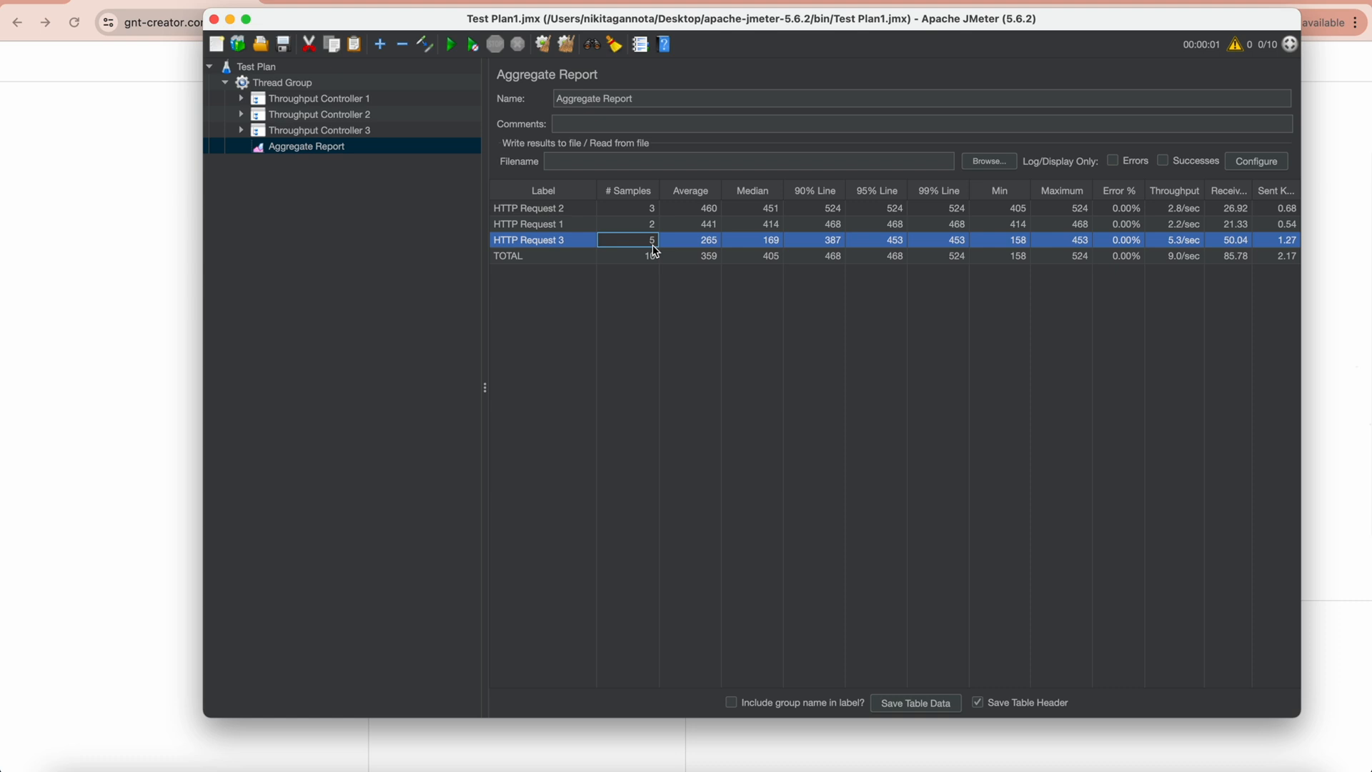
mouse_move(380, 114)
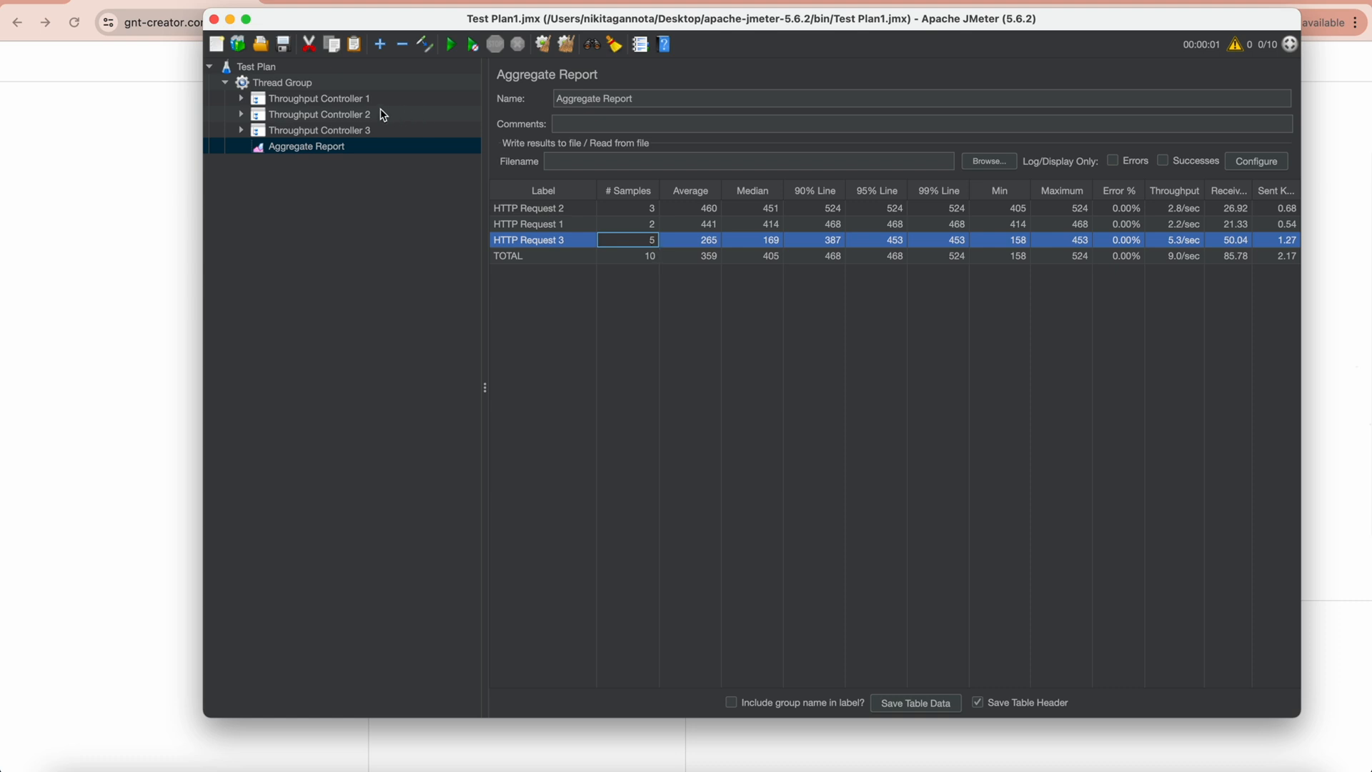
click(319, 99)
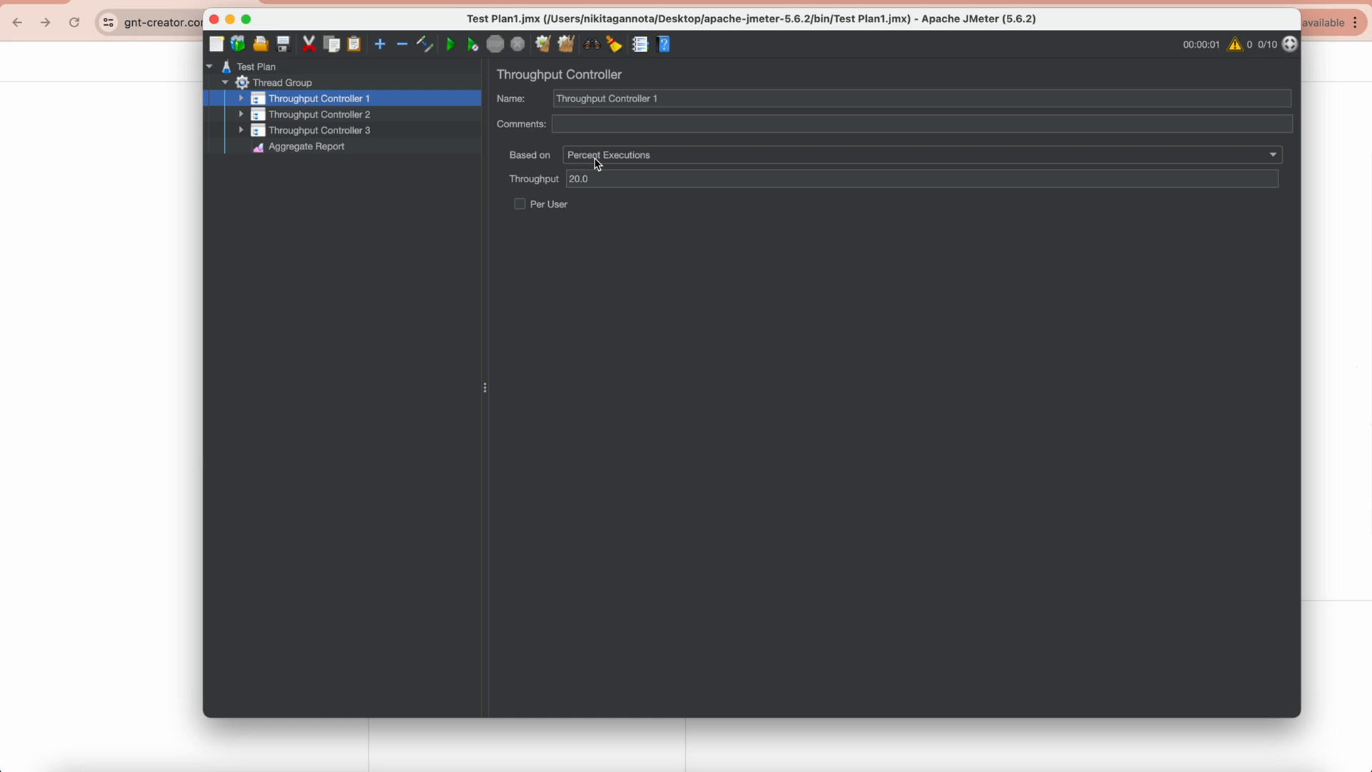
mouse_move(523, 157)
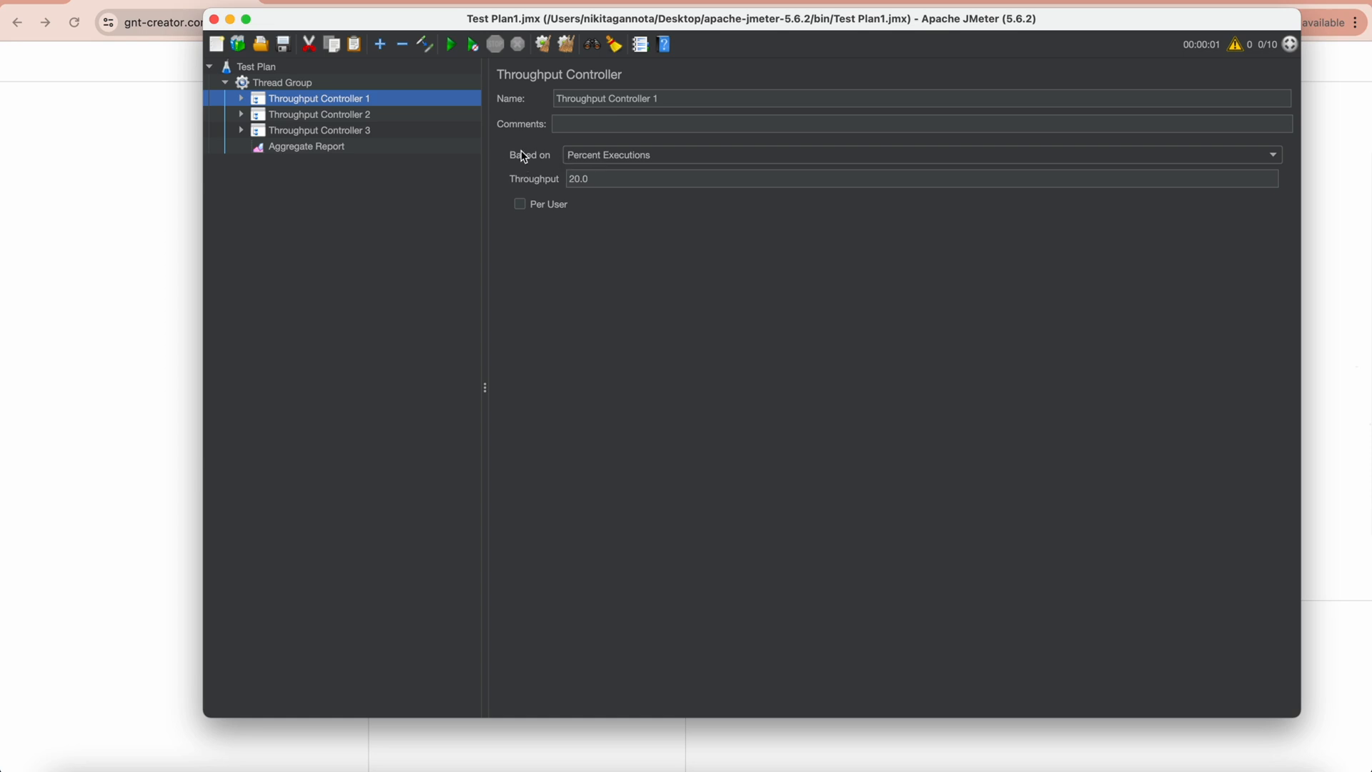
Base the three controllers on Total Executions with limits of 1, 2 and 3.
click(1268, 154)
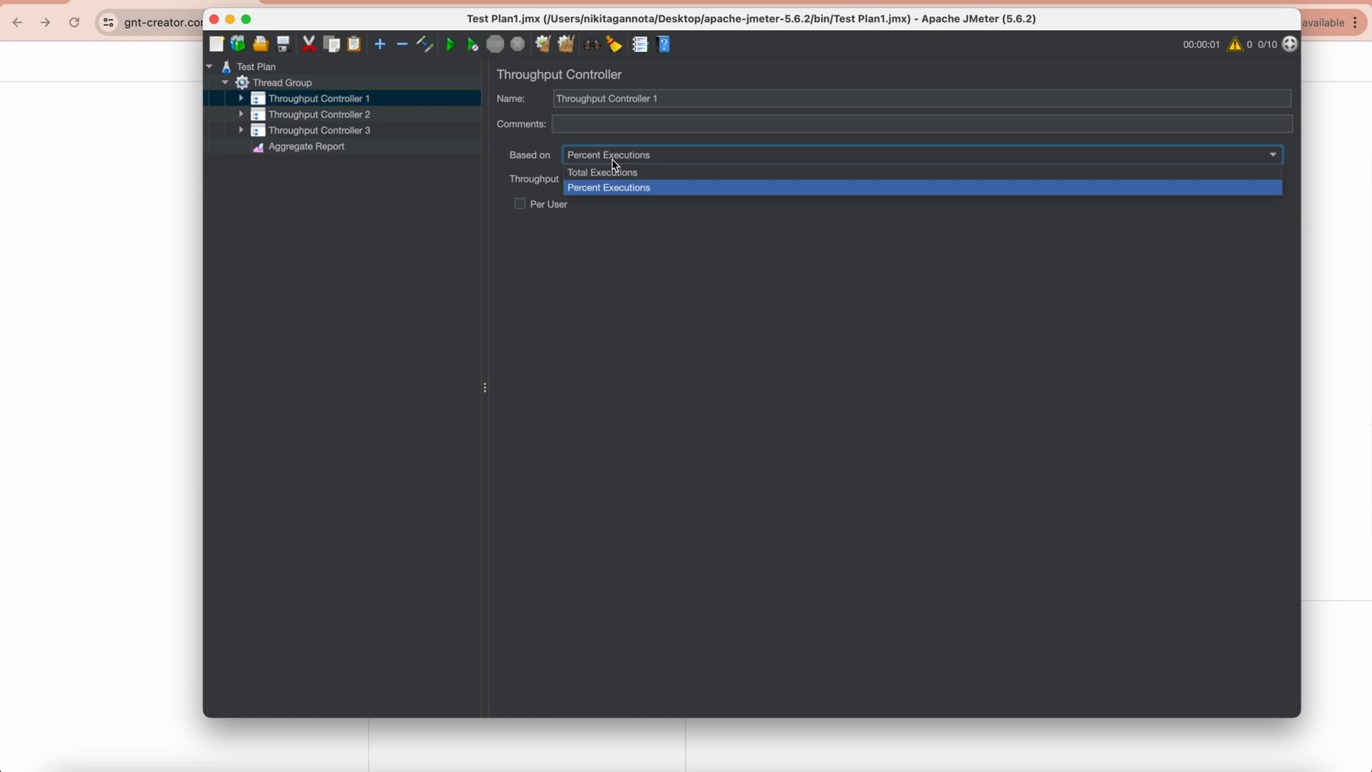
click(602, 173)
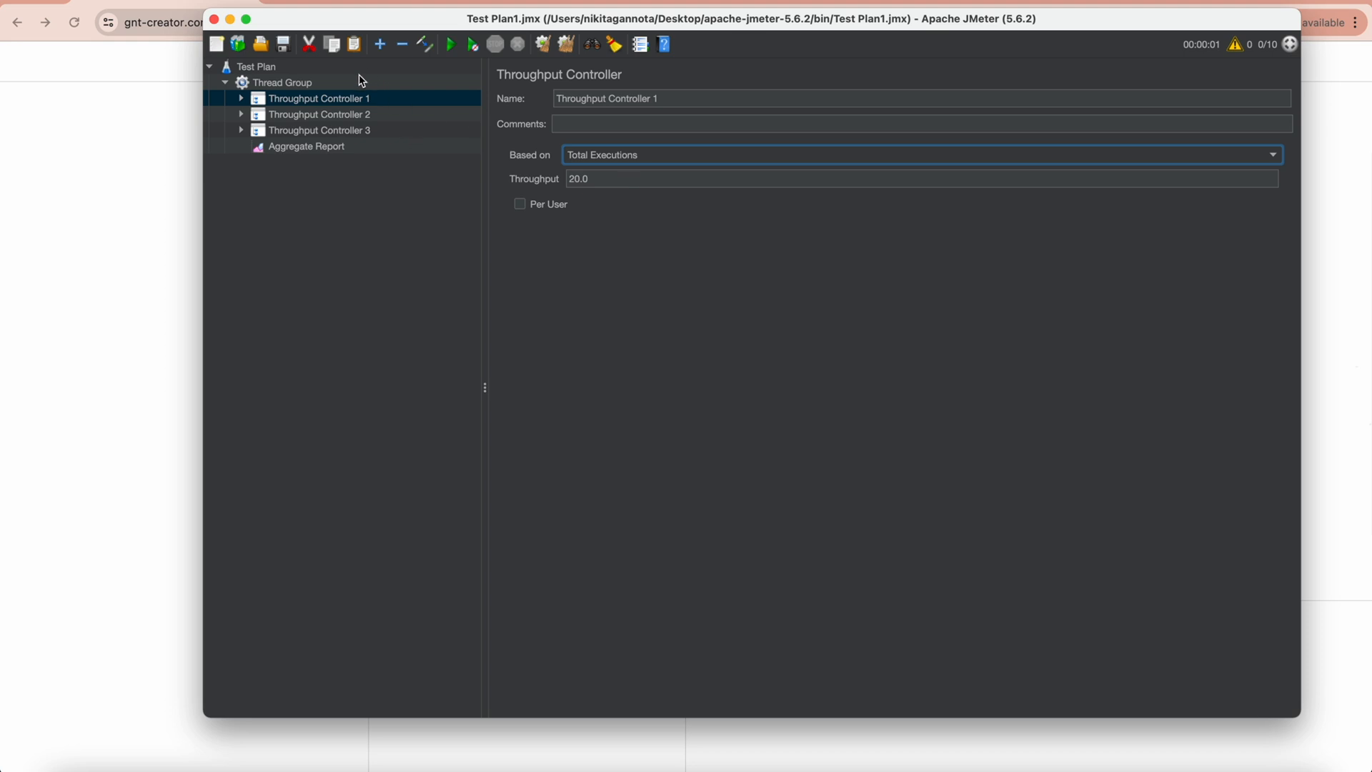
triple_click(919, 178)
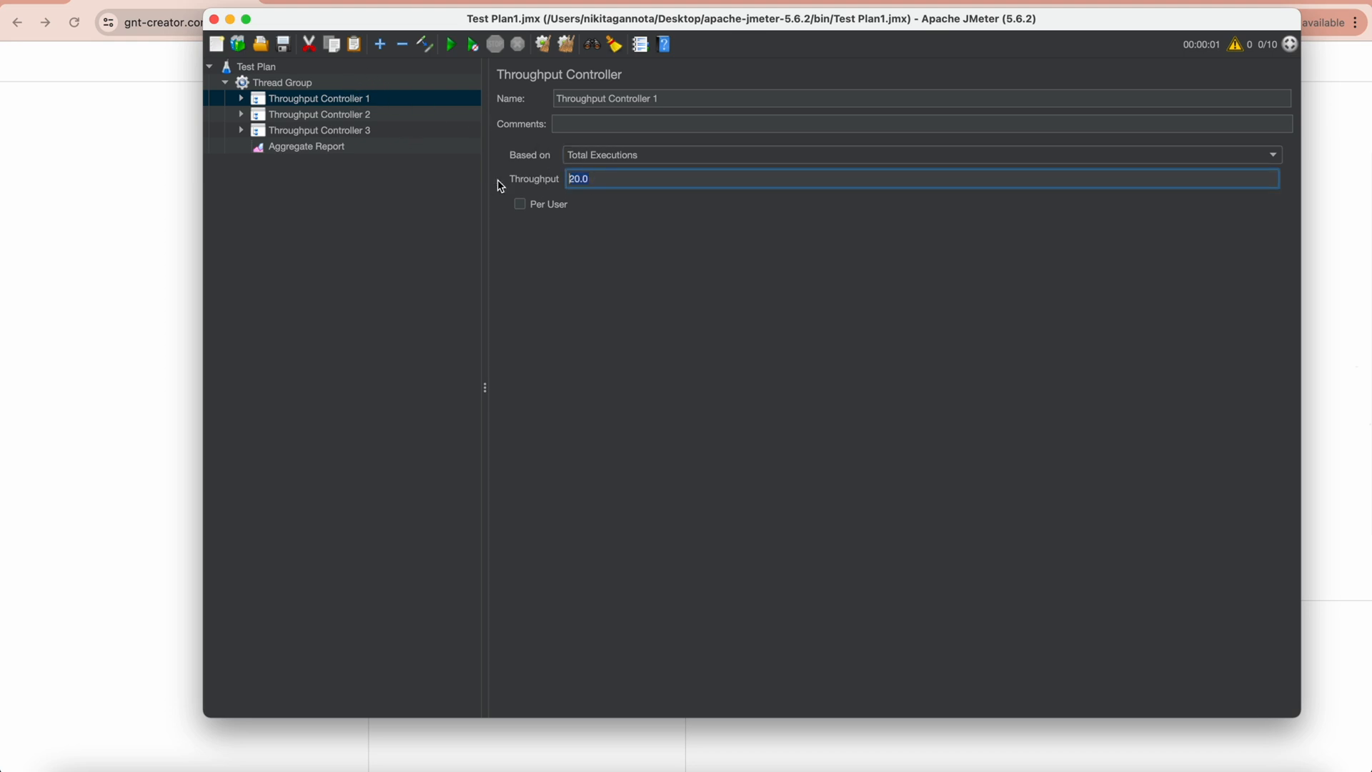
click(318, 114)
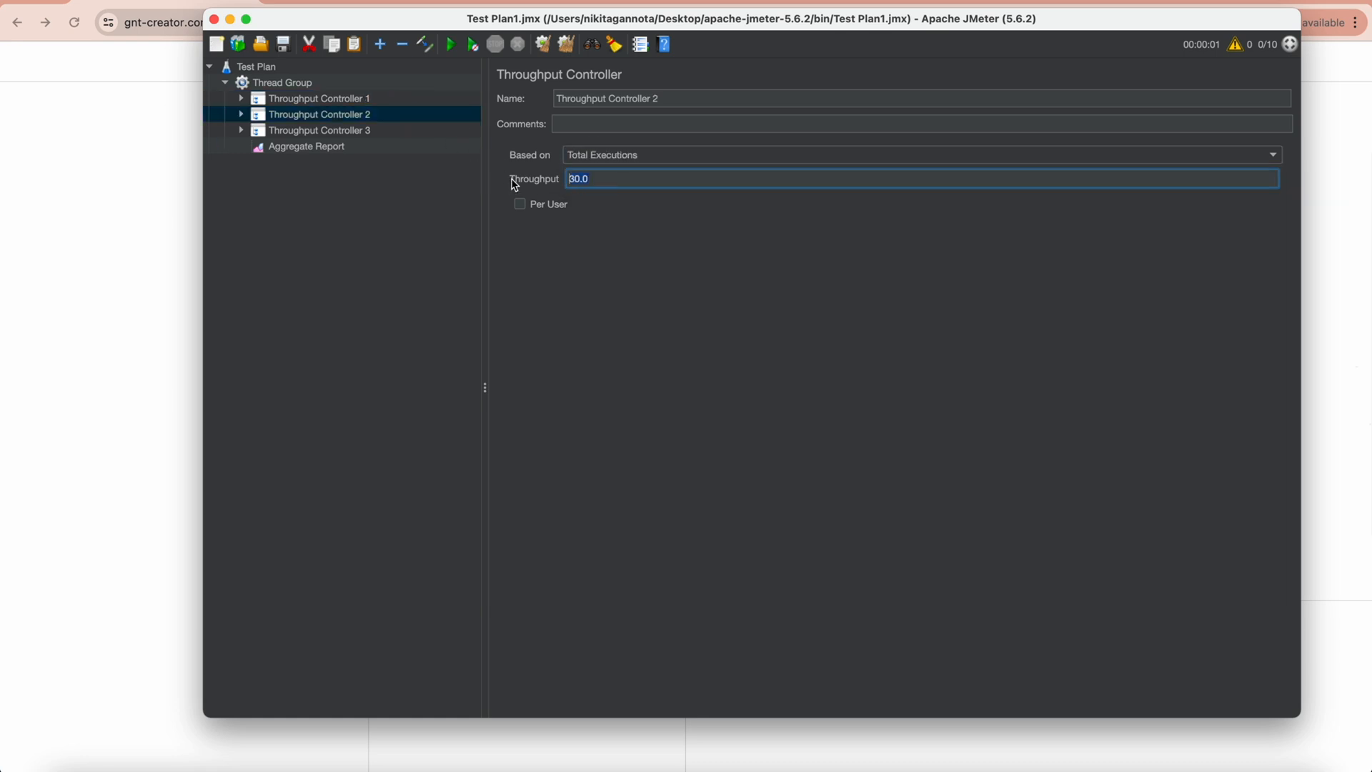
click(318, 130)
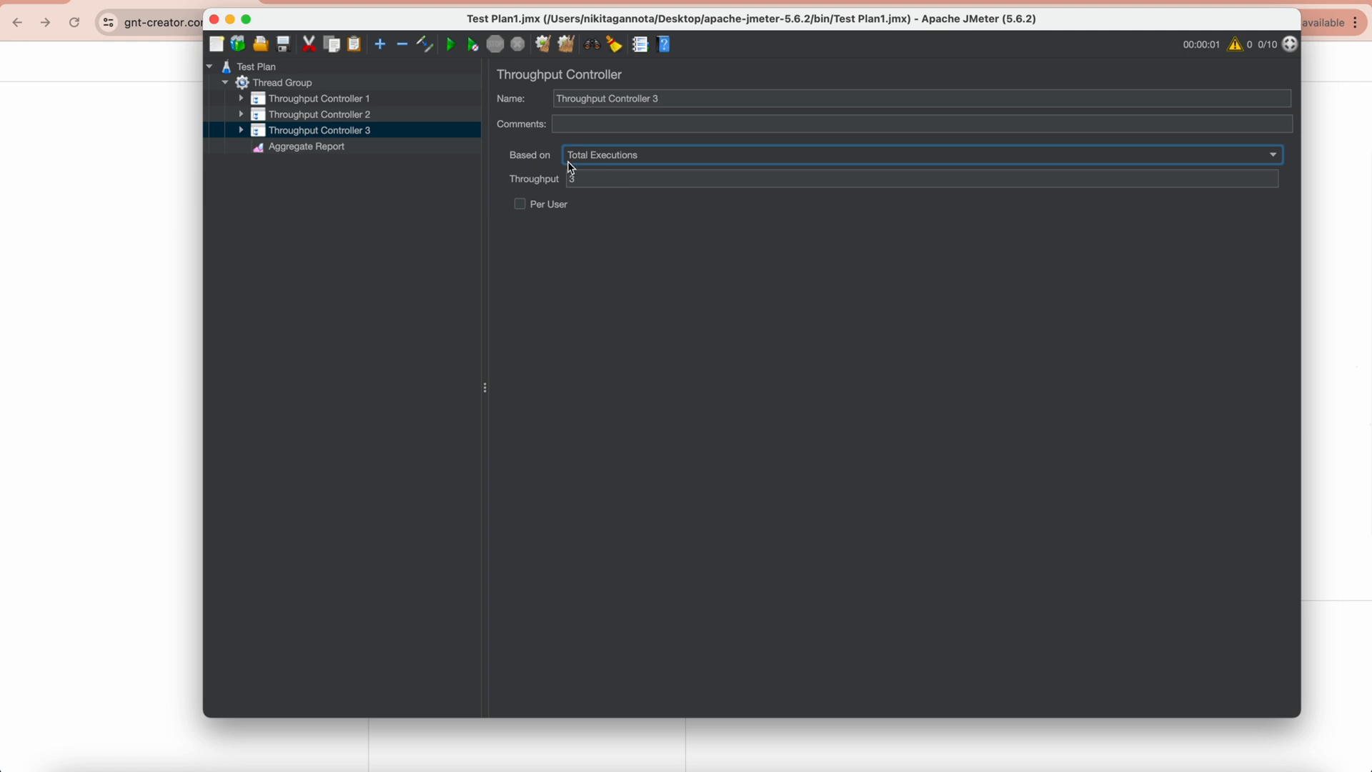
click(318, 114)
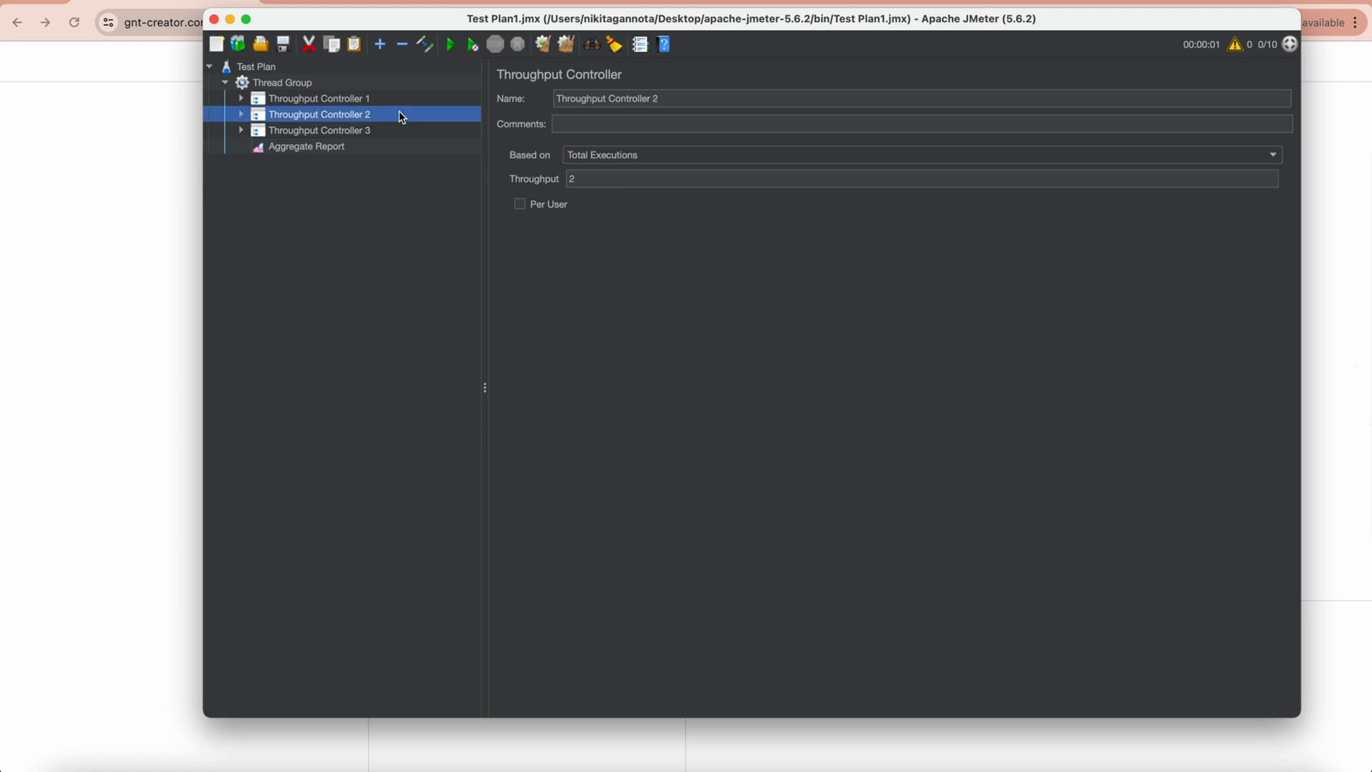
Confirm Controller 1 at 1 execution and view the Aggregate Report with 1, 2 and 3 samples, 6 total.
click(319, 99)
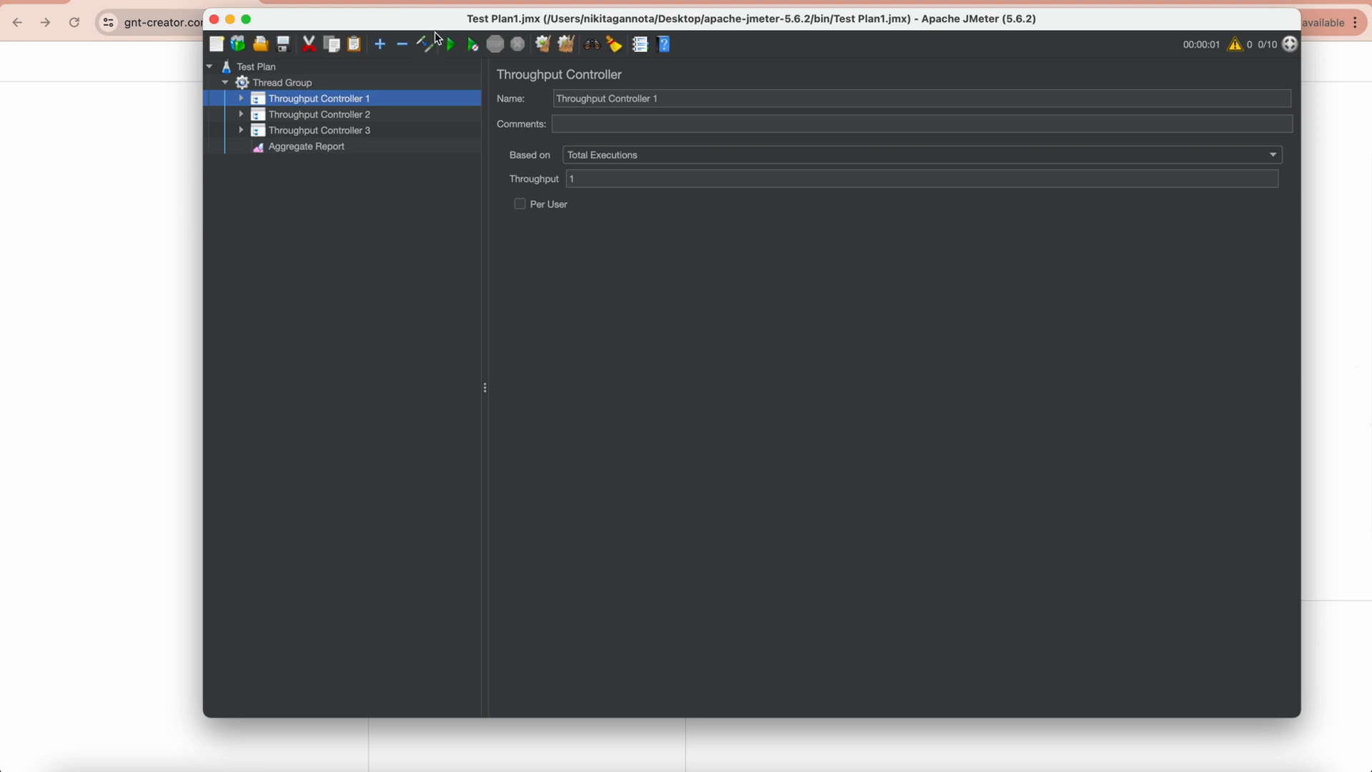
mouse_move(325, 158)
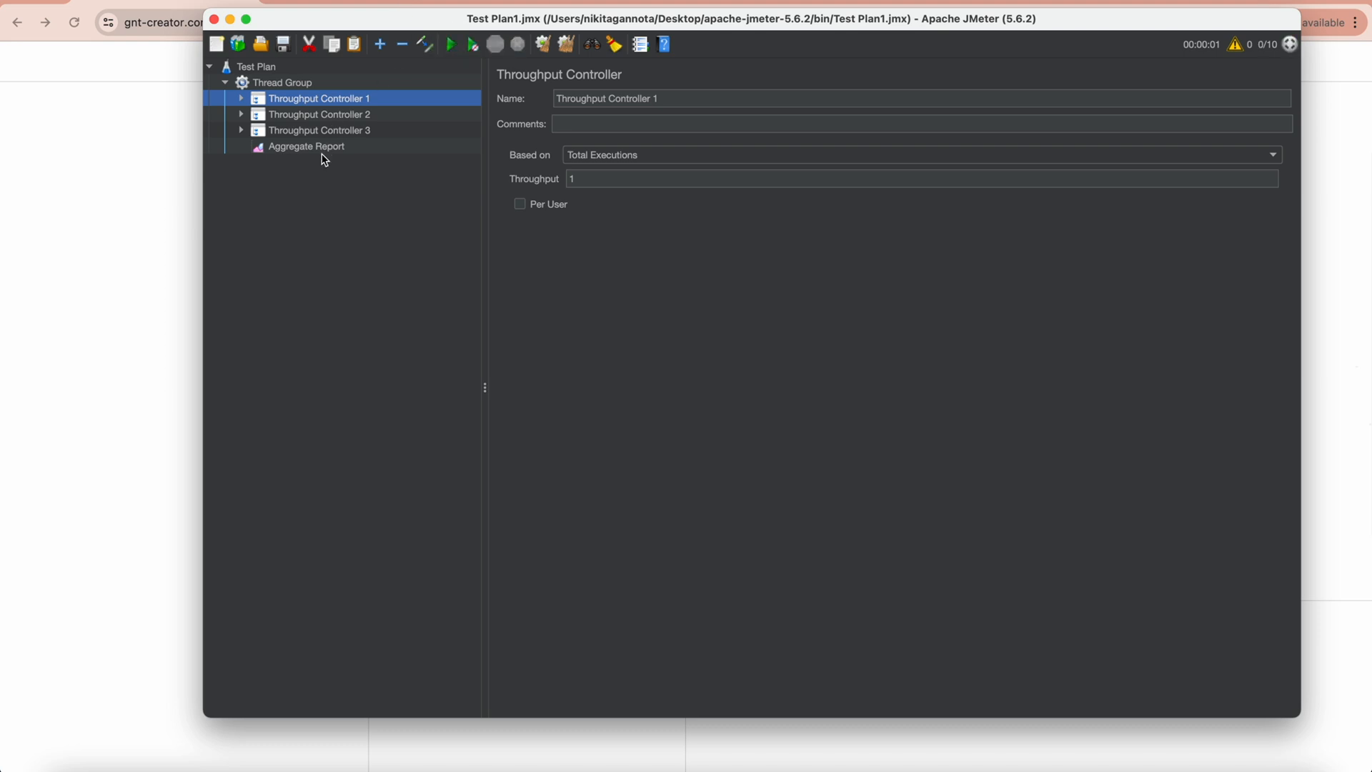
click(306, 146)
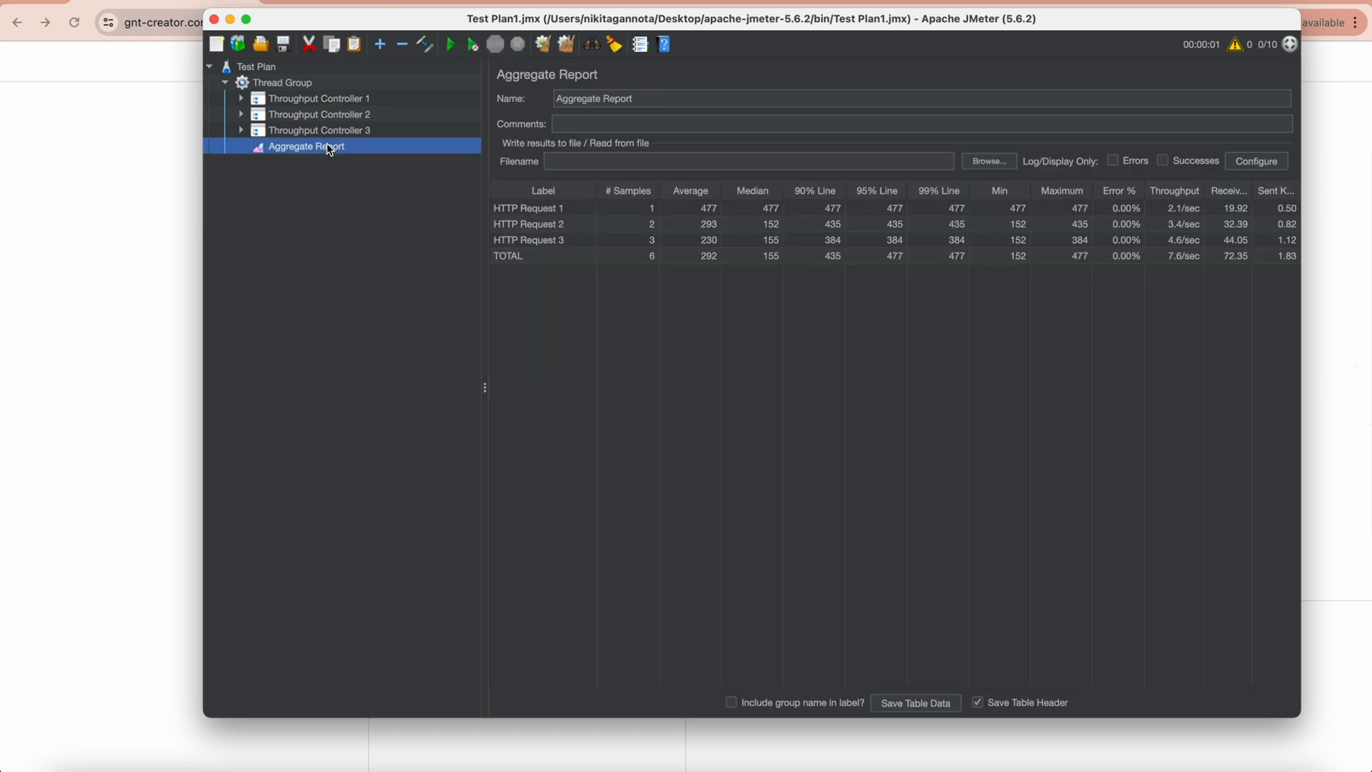
mouse_move(499, 200)
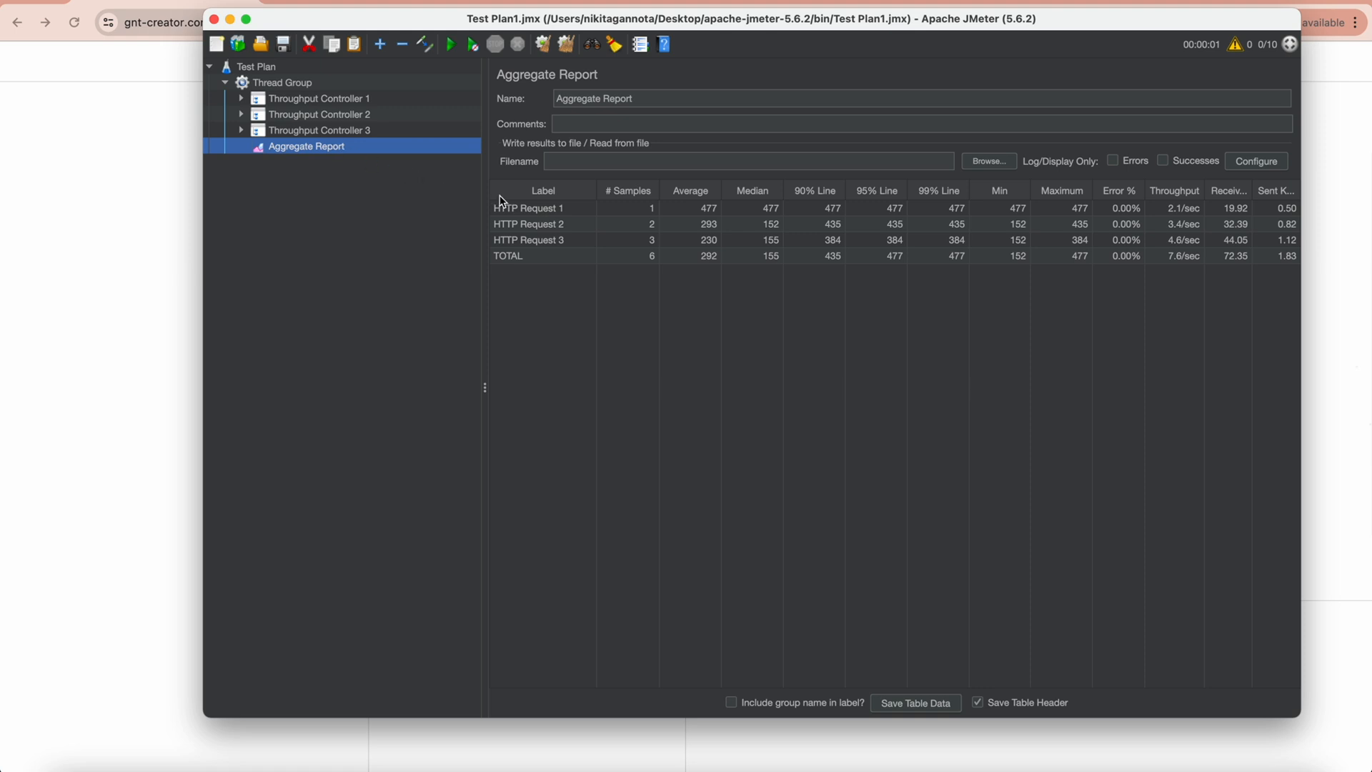
mouse_move(657, 216)
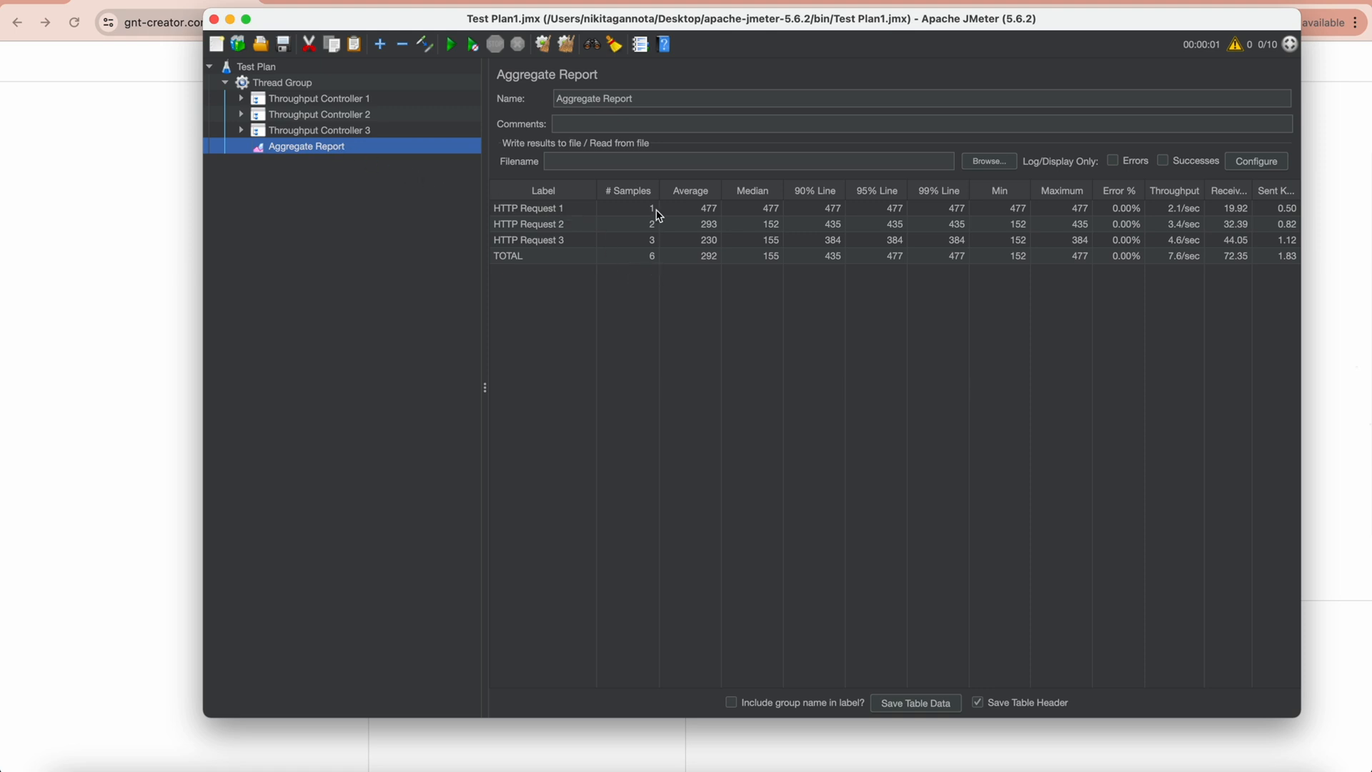
mouse_move(655, 248)
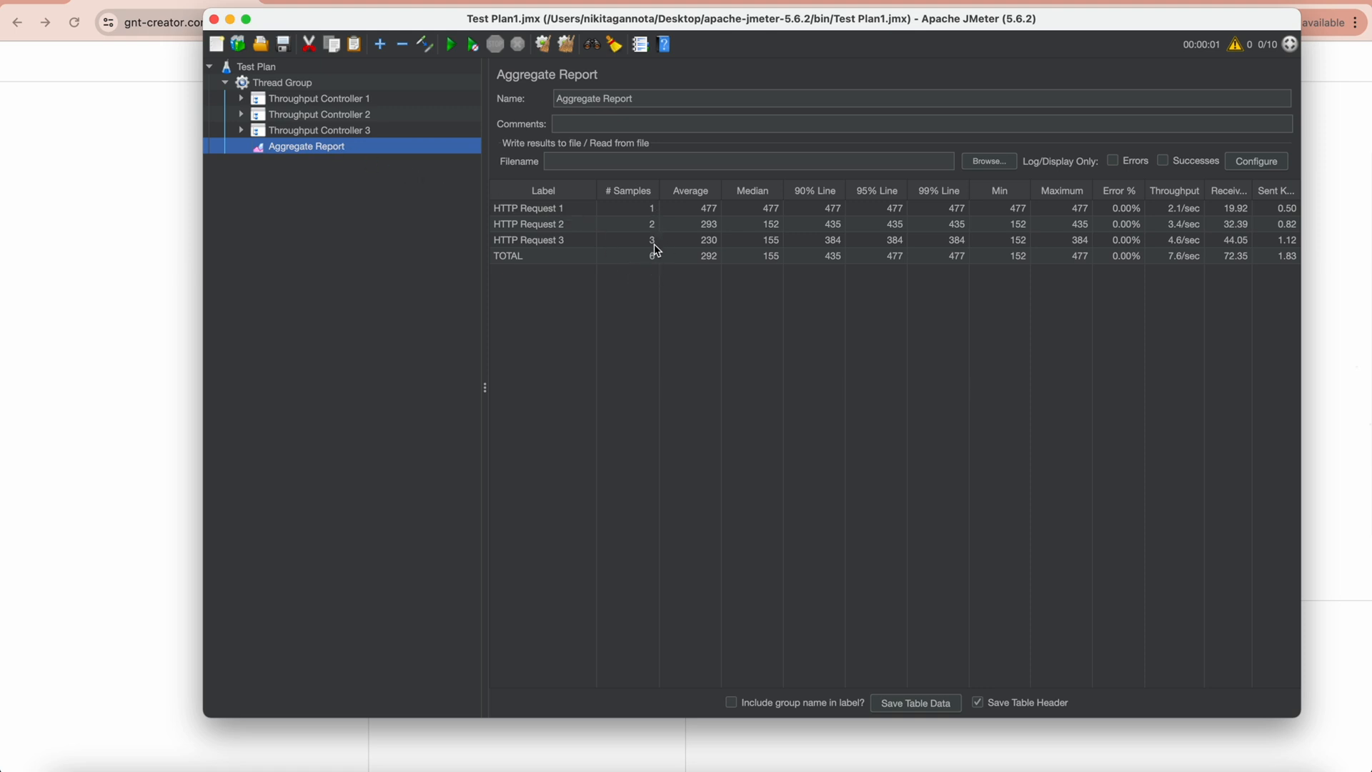
mouse_move(563, 252)
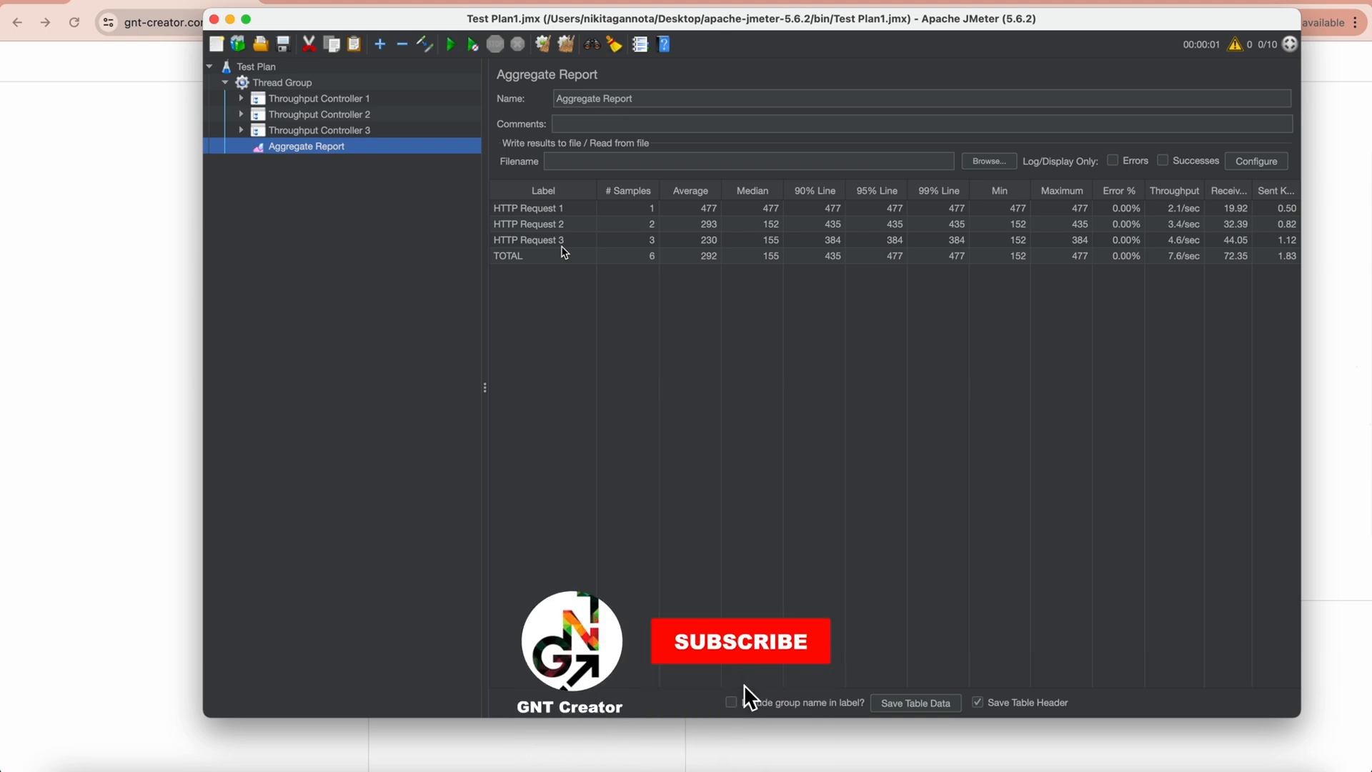
click(739, 640)
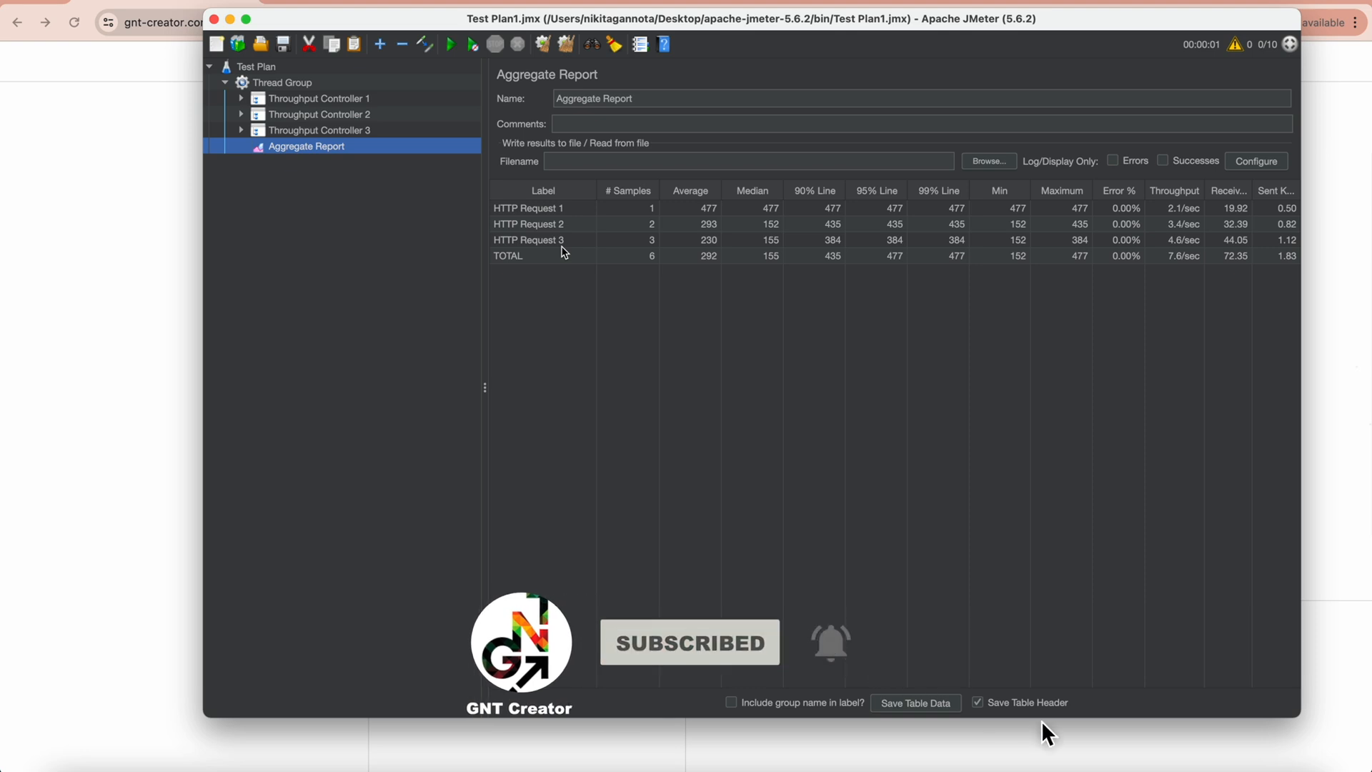